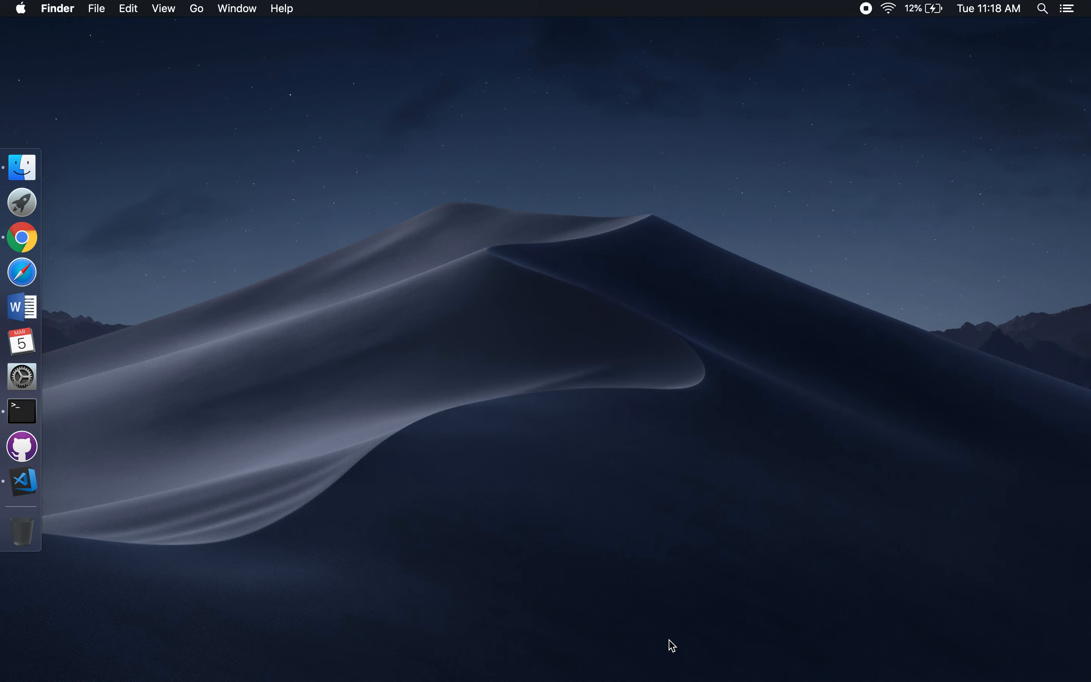
- Bring the Chrome window with python.org to the front from the Dock
{"action": "left_click", "coordinate": [22, 237]}
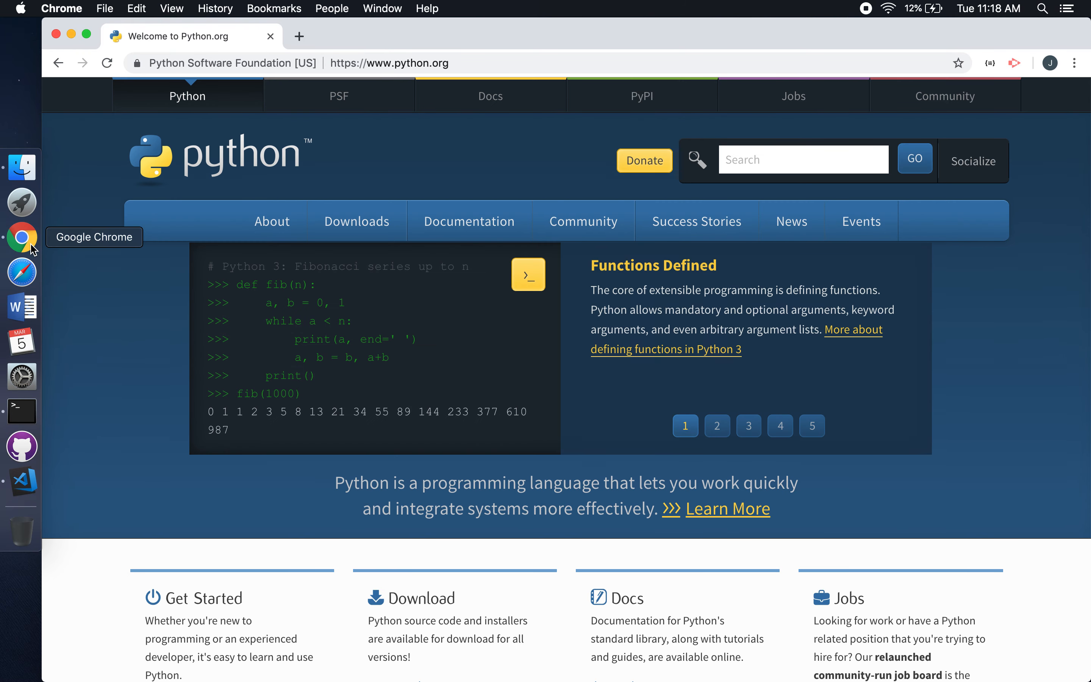
{"action": "mouse_move", "coordinate": [338, 96]}
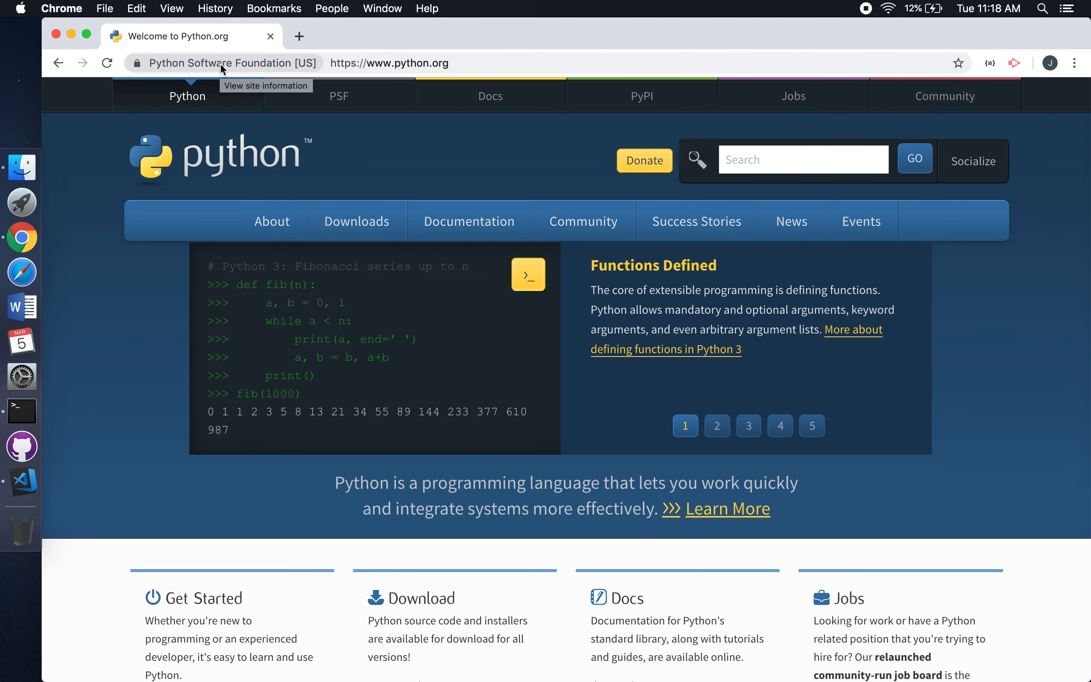
{"action": "mouse_move", "coordinate": [98, 244]}
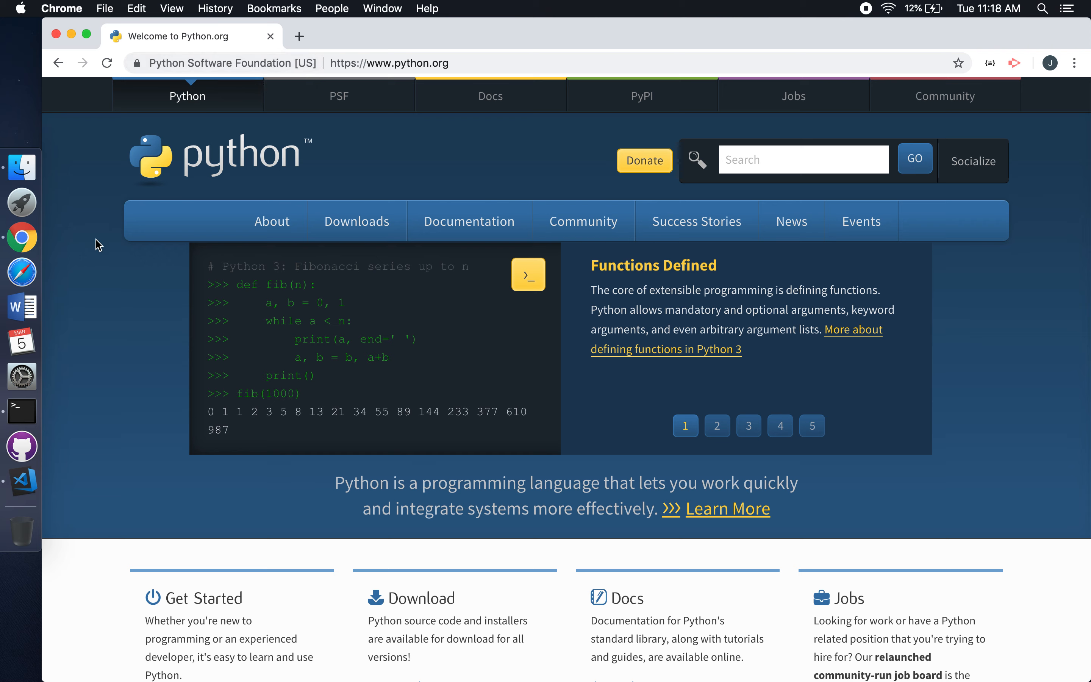
{"action": "left_click", "coordinate": [717, 426]}
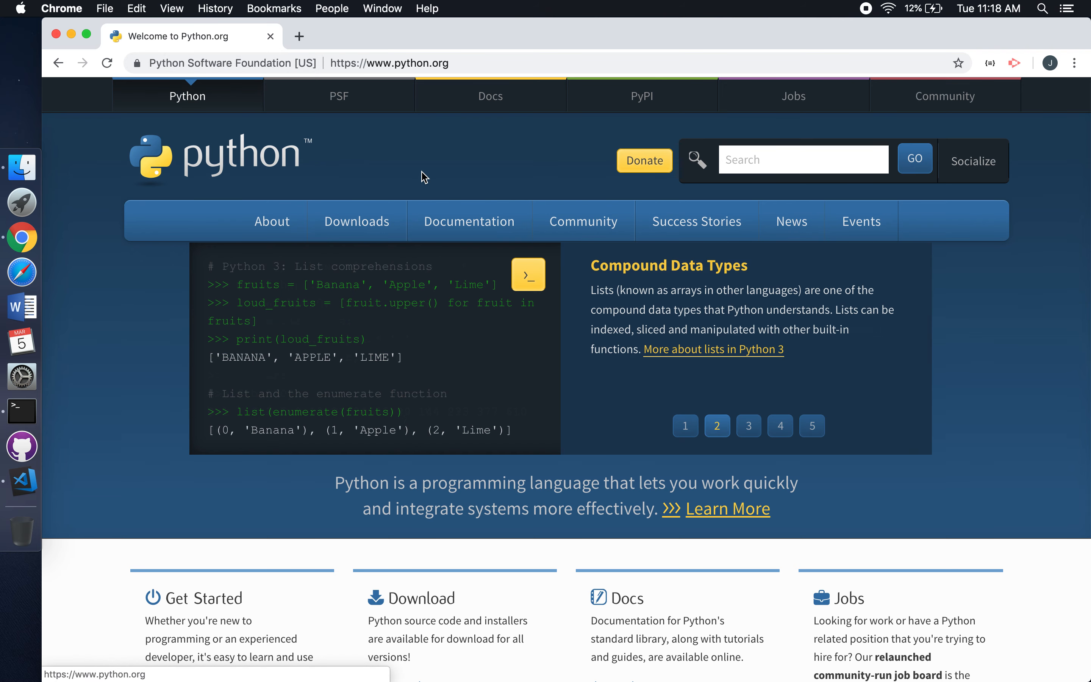
{"action": "left_click", "coordinate": [356, 221]}
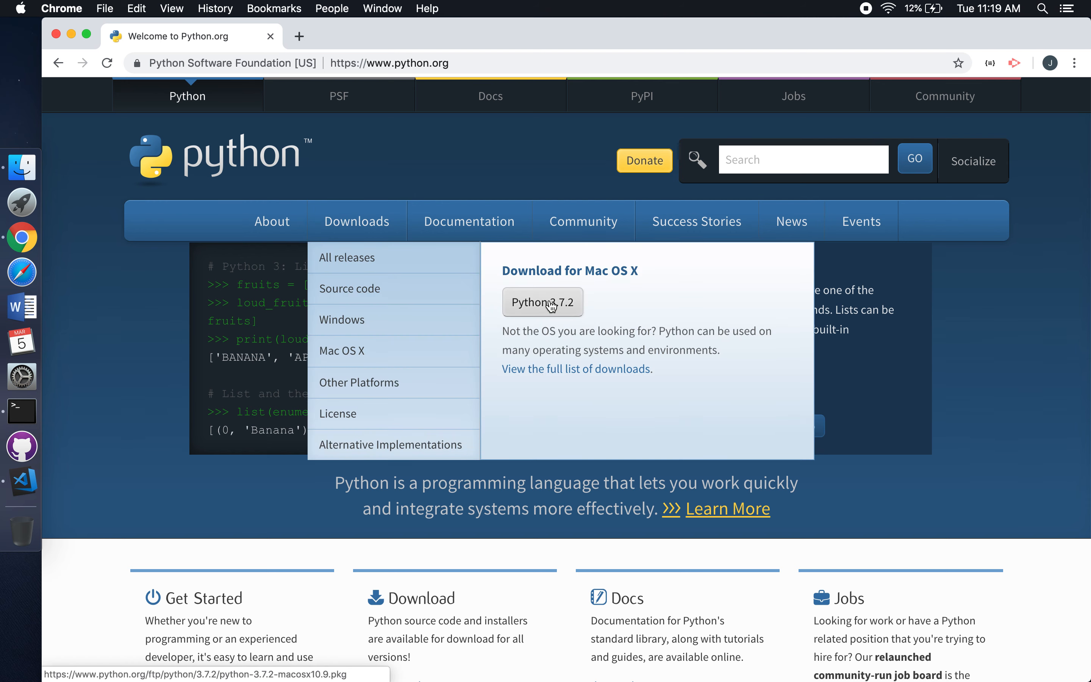
{"action": "mouse_move", "coordinate": [341, 266]}
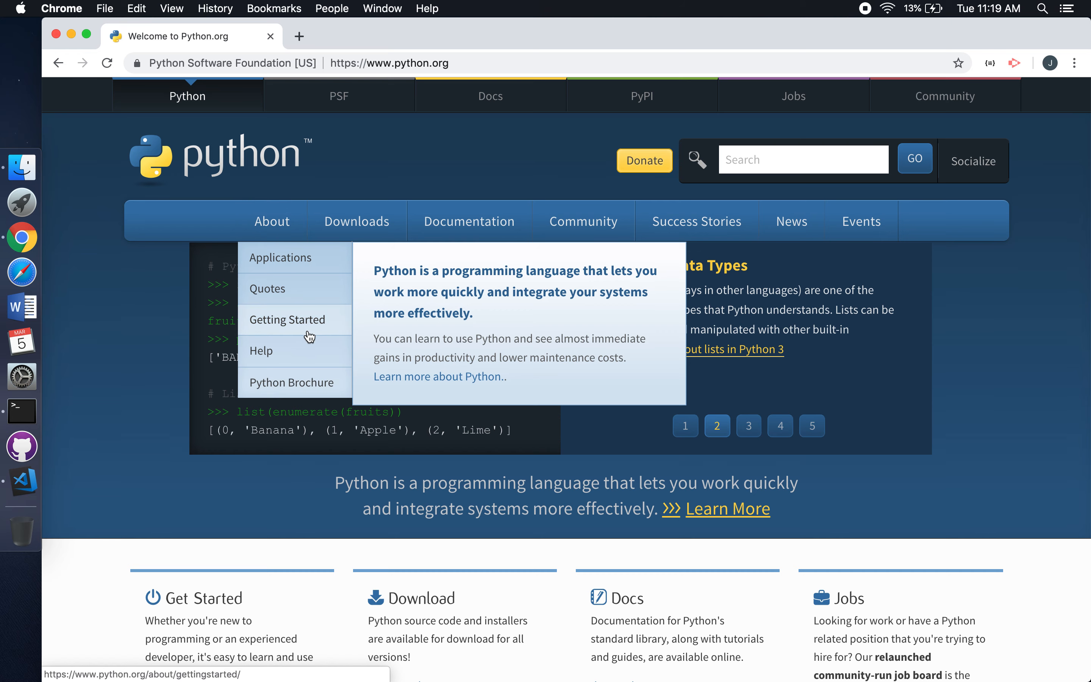
{"action": "mouse_move", "coordinate": [469, 221]}
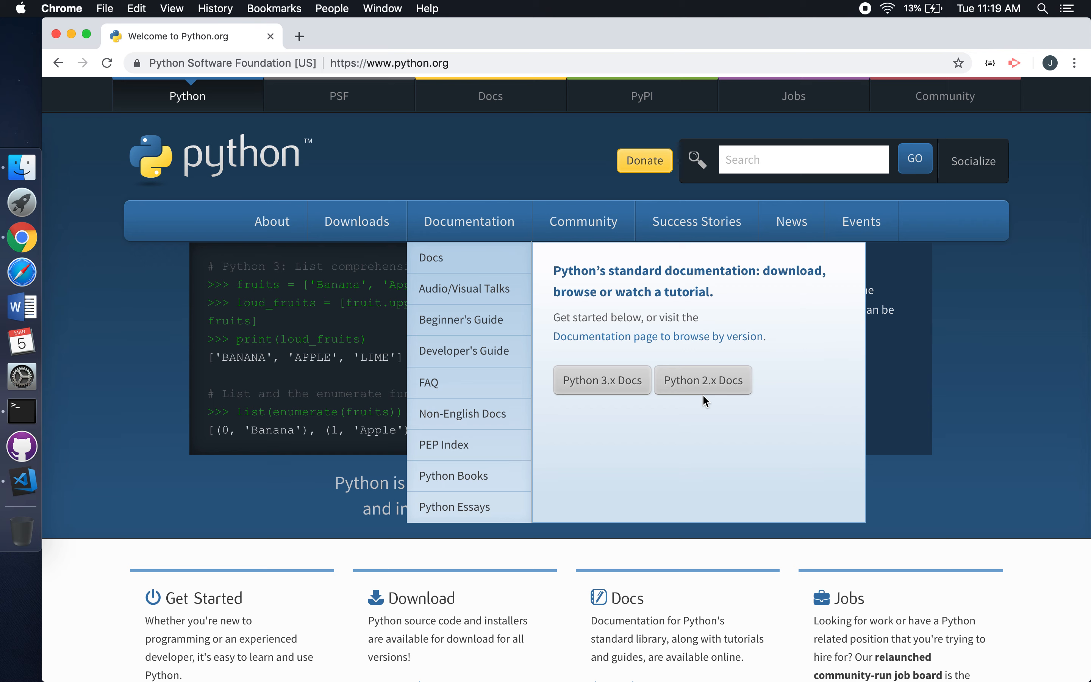
{"action": "mouse_move", "coordinate": [601, 379]}
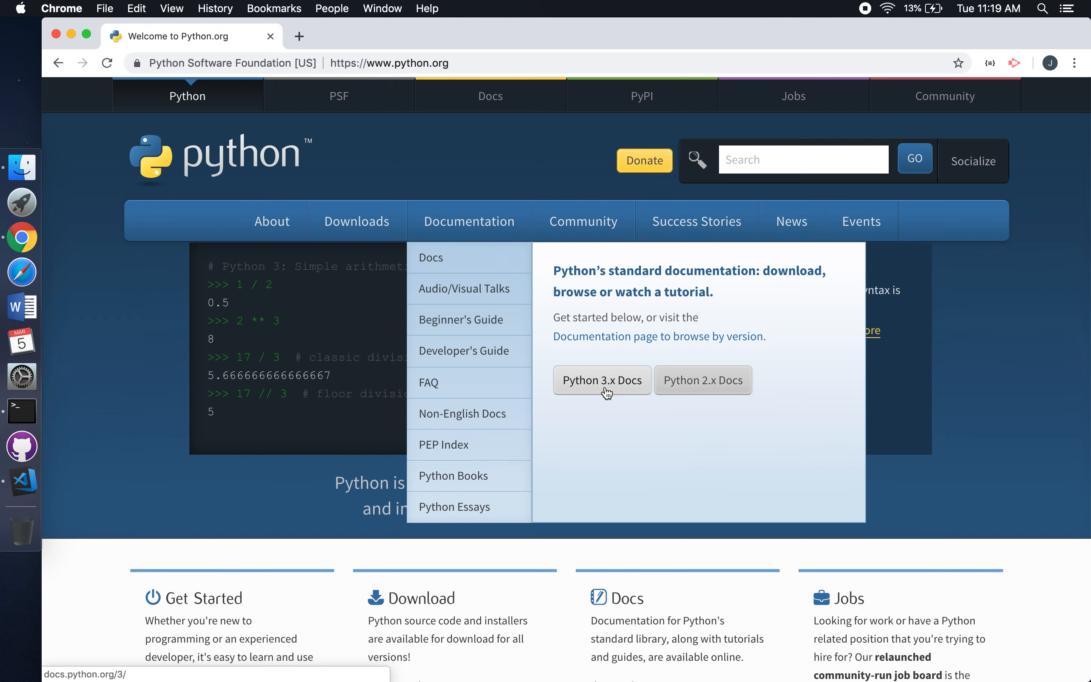
{"action": "left_click", "coordinate": [600, 379]}
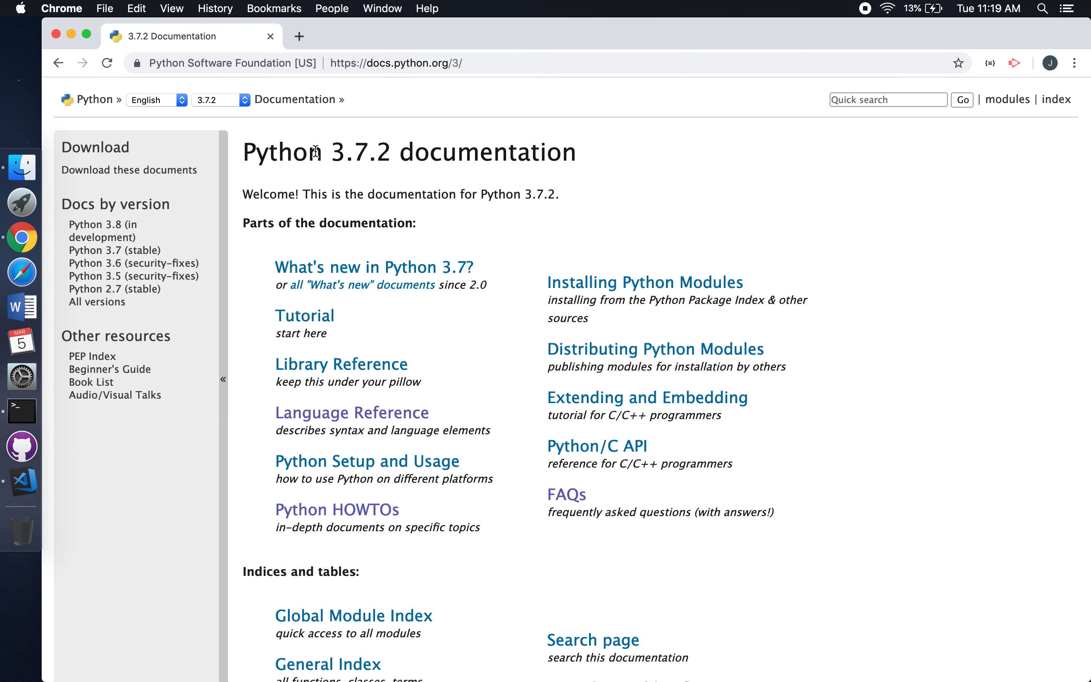
{"action": "mouse_move", "coordinate": [350, 132]}
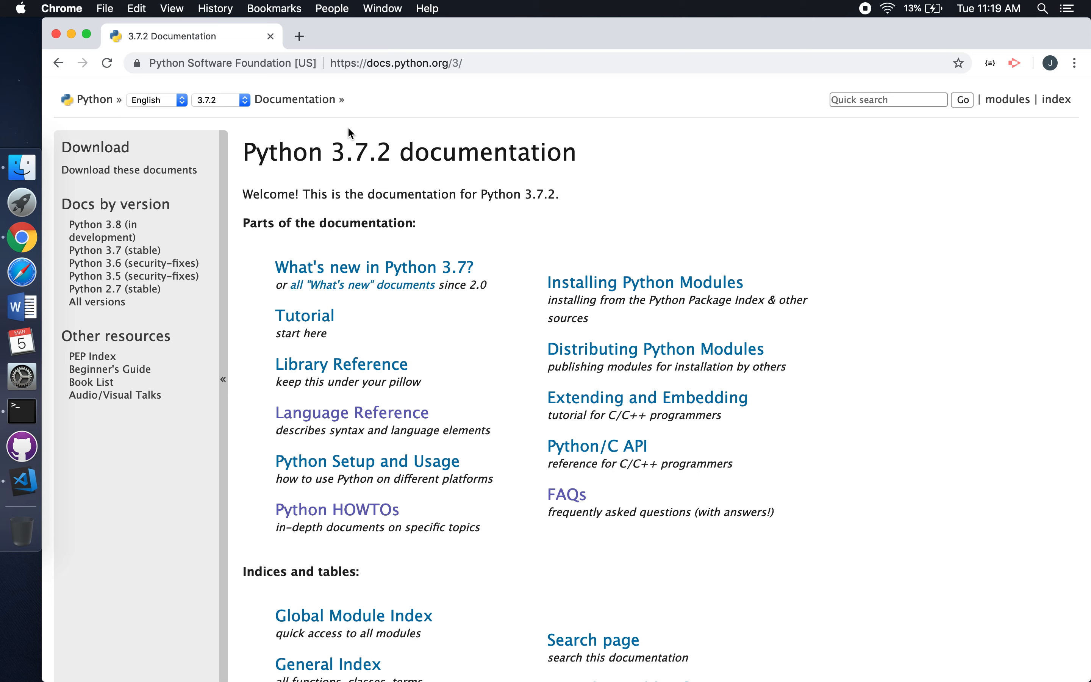
{"action": "mouse_move", "coordinate": [332, 147]}
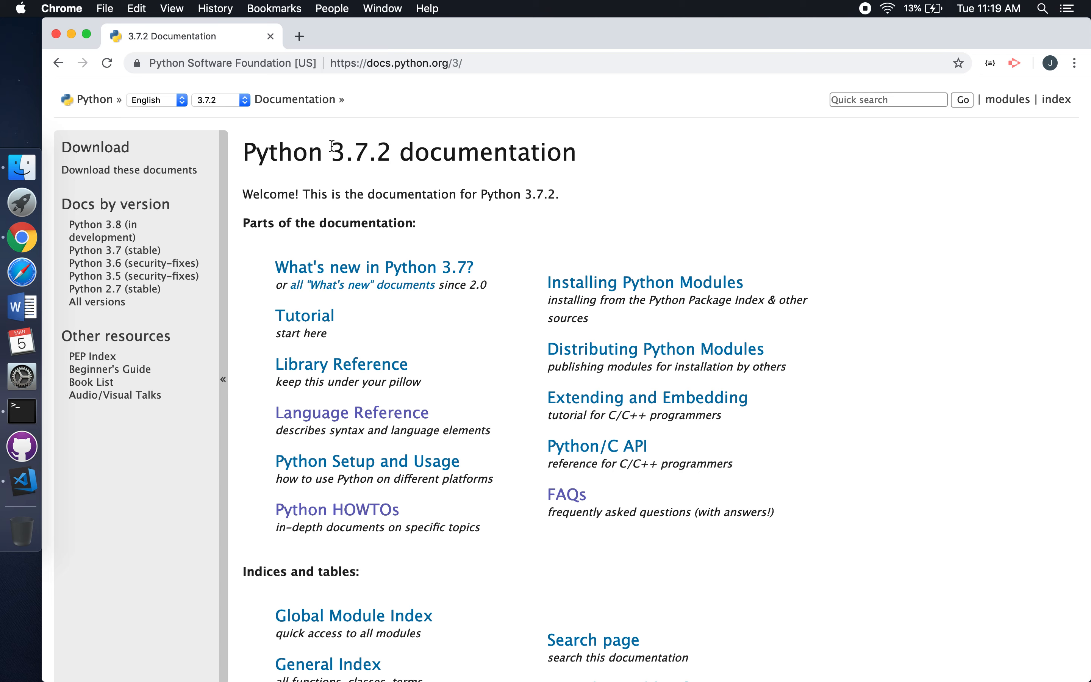
{"action": "mouse_move", "coordinate": [352, 412]}
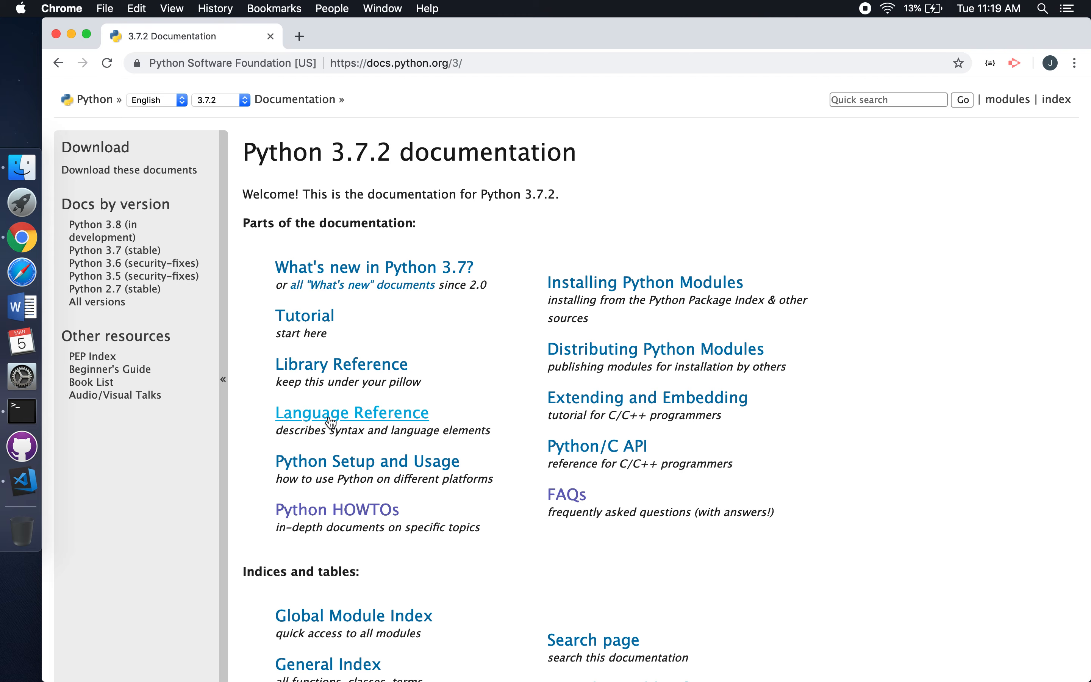
{"action": "left_click", "coordinate": [352, 413]}
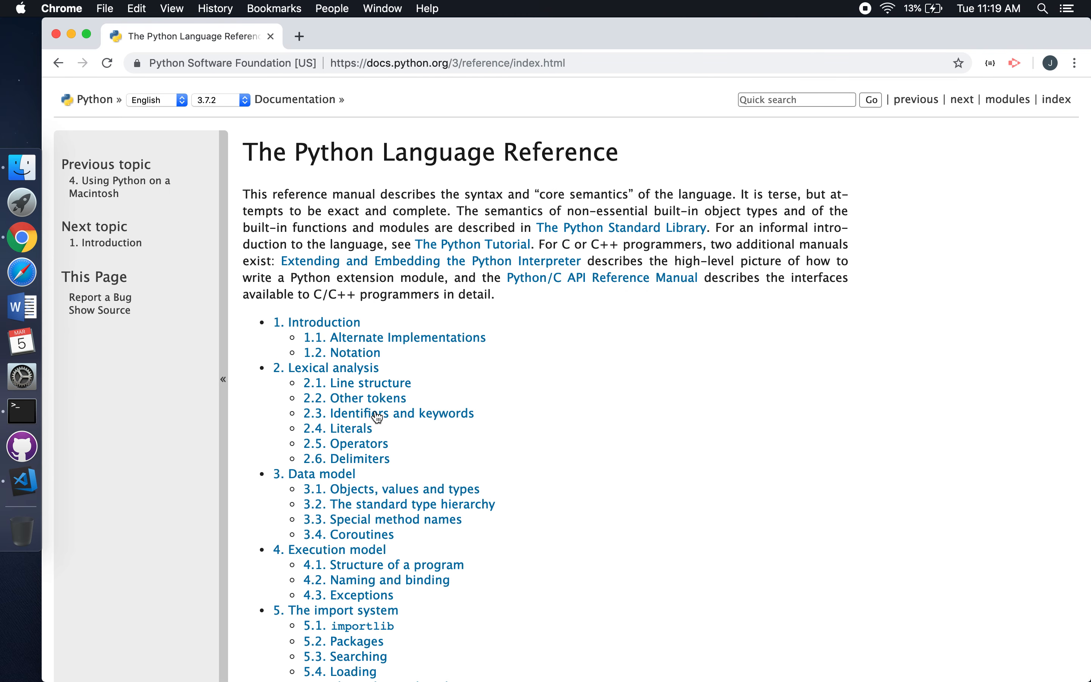
{"action": "scroll", "scroll_direction": "down", "scroll_amount": 3}
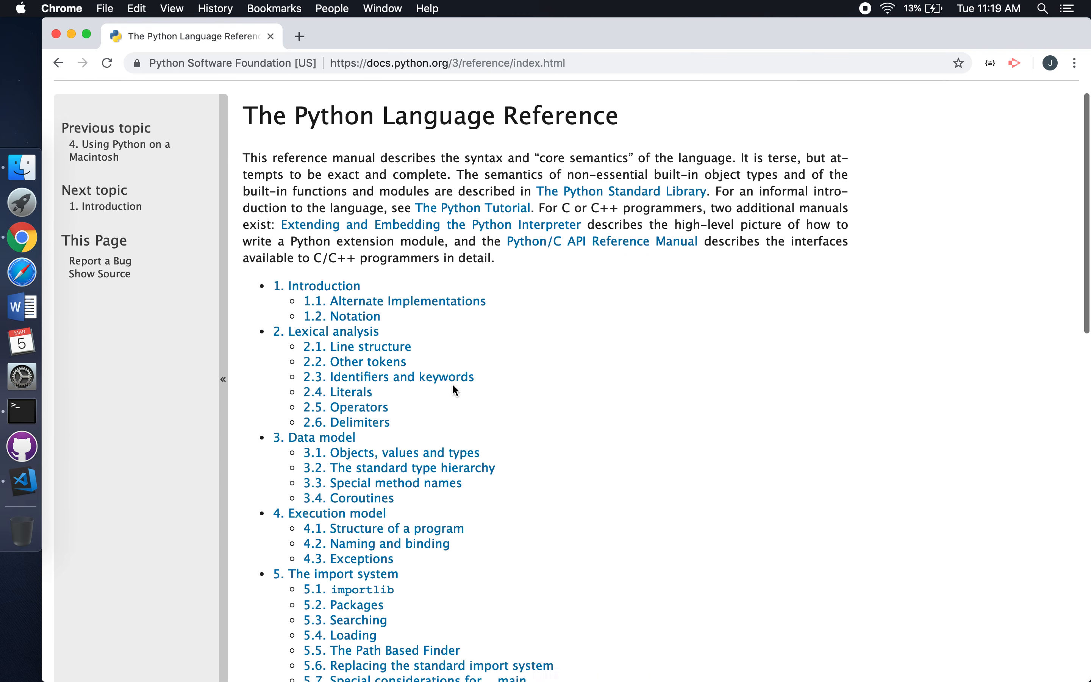
{"action": "scroll", "scroll_direction": "down", "scroll_amount": 3}
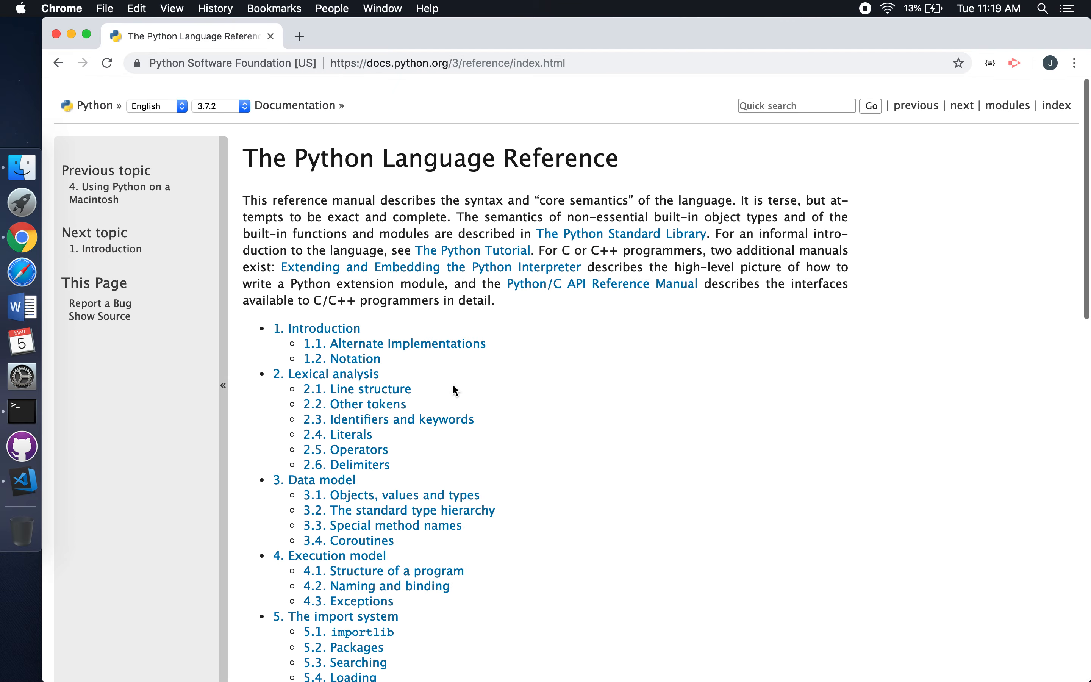
{"action": "scroll", "scroll_direction": "down", "scroll_amount": 3}
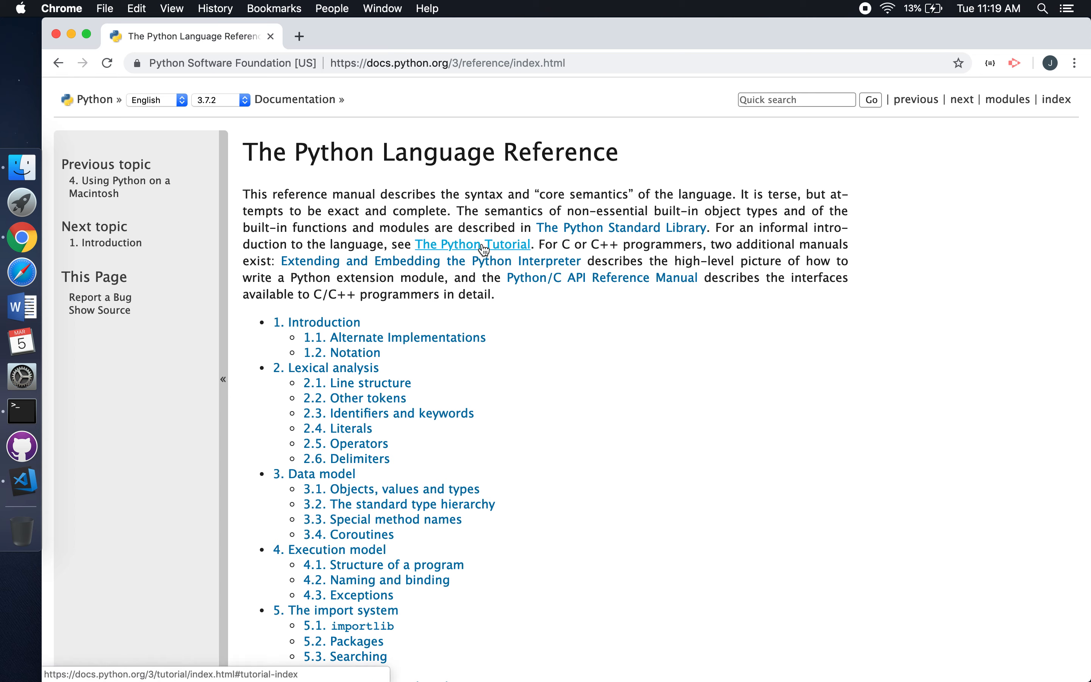
{"action": "mouse_move", "coordinate": [210, 126]}
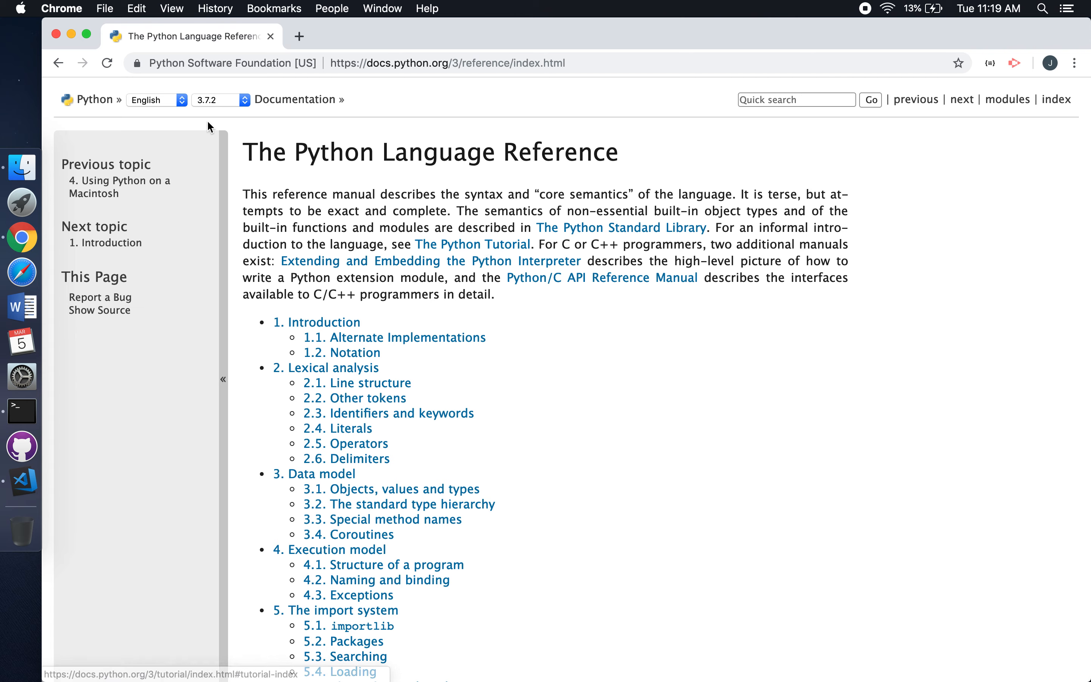
{"action": "left_click", "coordinate": [95, 99]}
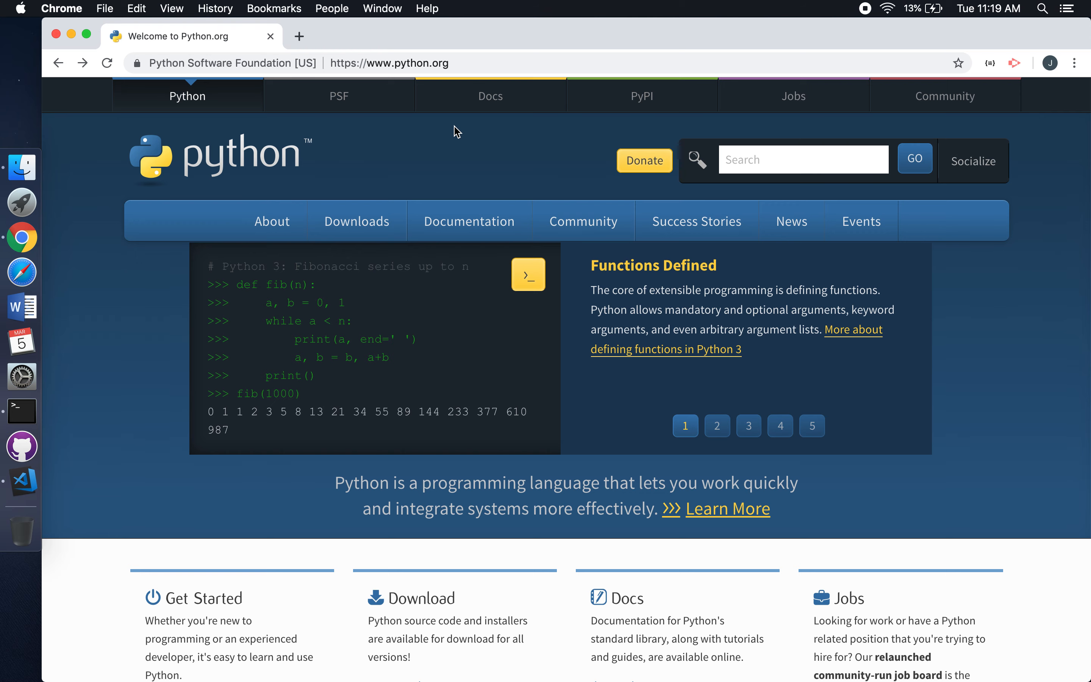
{"action": "mouse_move", "coordinate": [325, 98]}
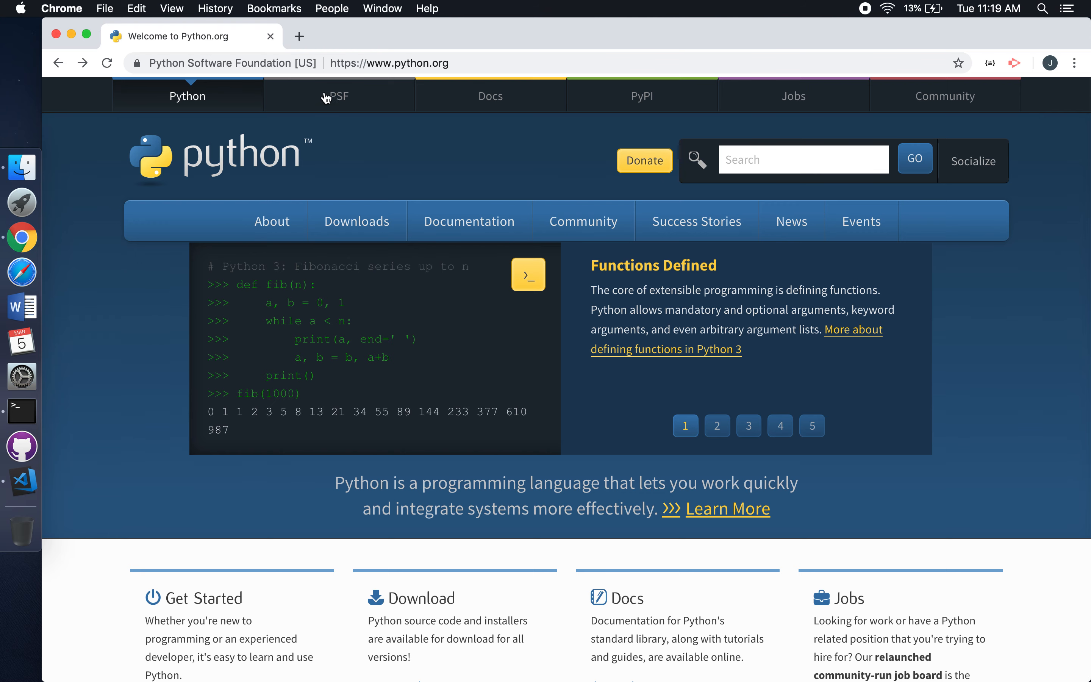
- Close the python.org window and launch Terminal via Spotlight
{"action": "left_click", "coordinate": [55, 33]}
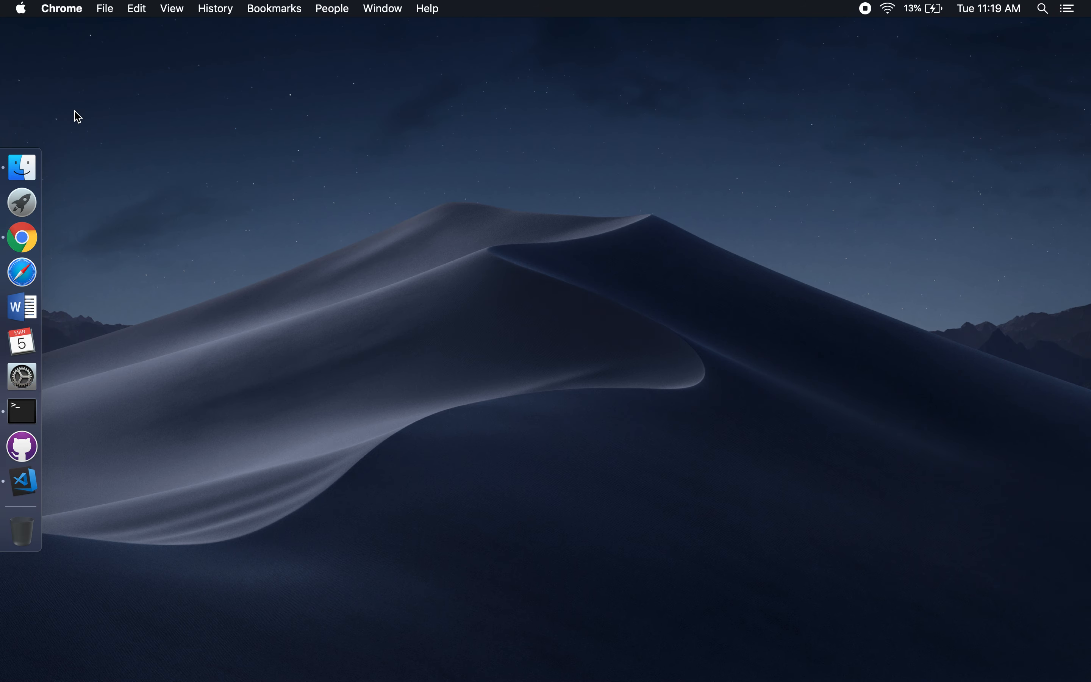
{"action": "mouse_move", "coordinate": [212, 359]}
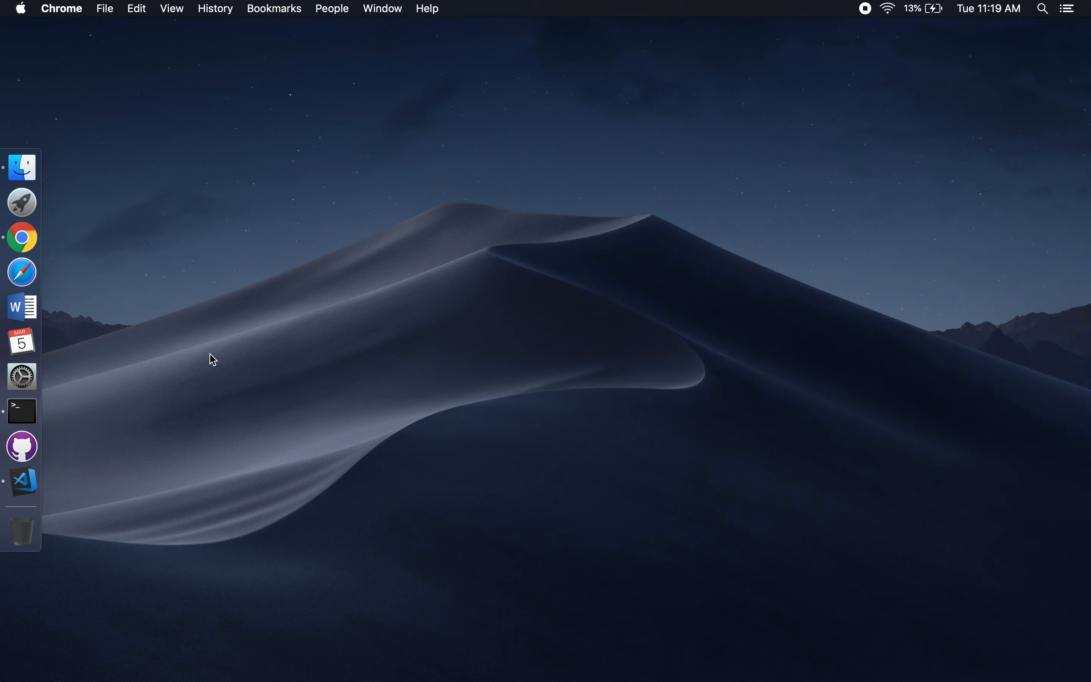
{"action": "type", "text": "terminal"}
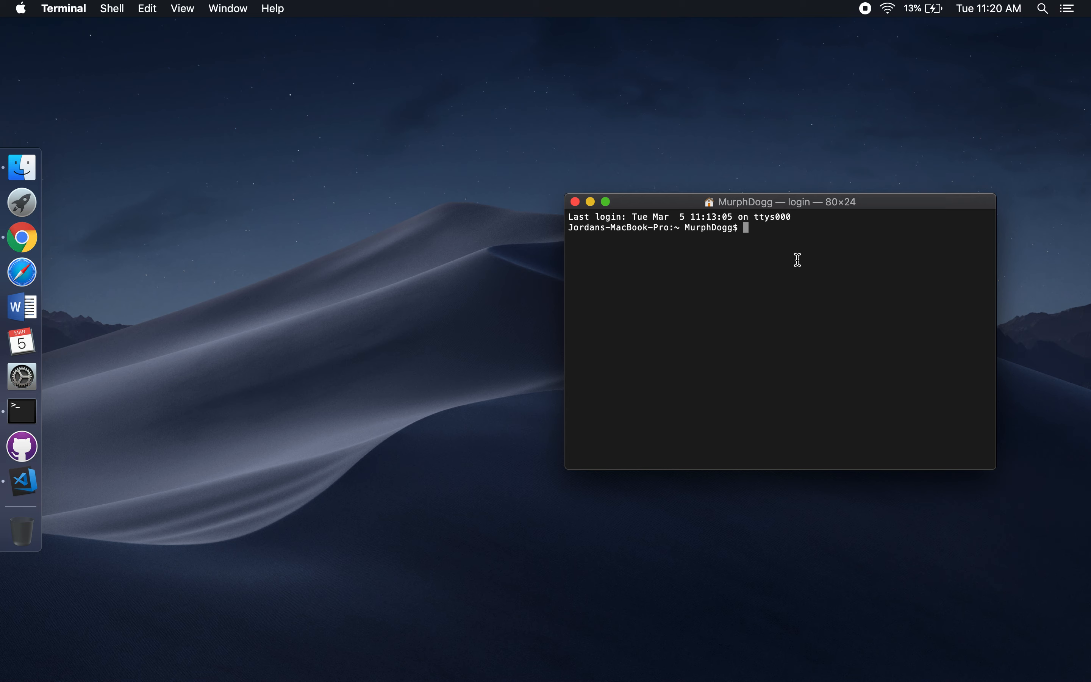
- Run python3 to start the 3.6.5 interpreter, quit() back to the shell, and close Terminal
{"action": "type", "text": "python3"}
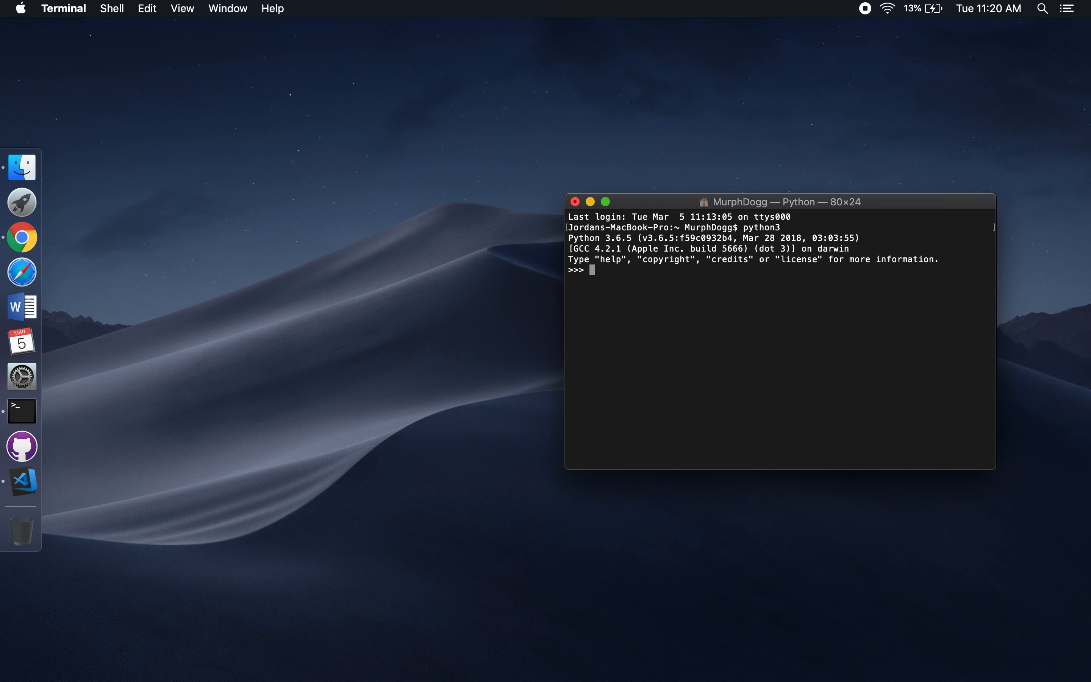
{"action": "type", "text": "quit()"}
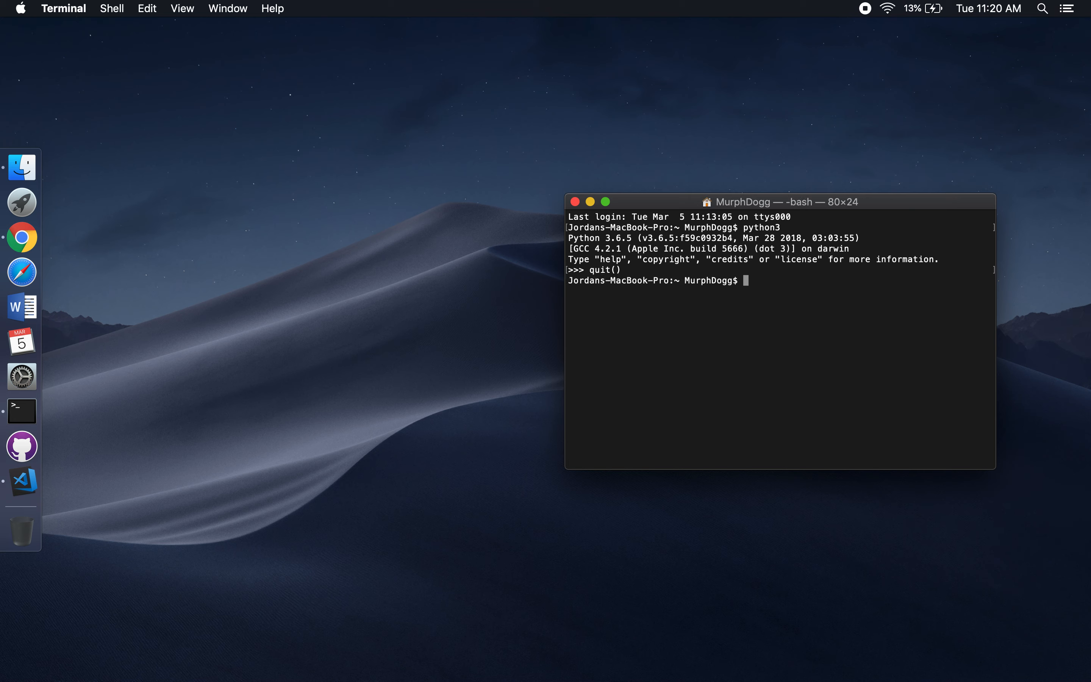
{"action": "mouse_move", "coordinate": [806, 299]}
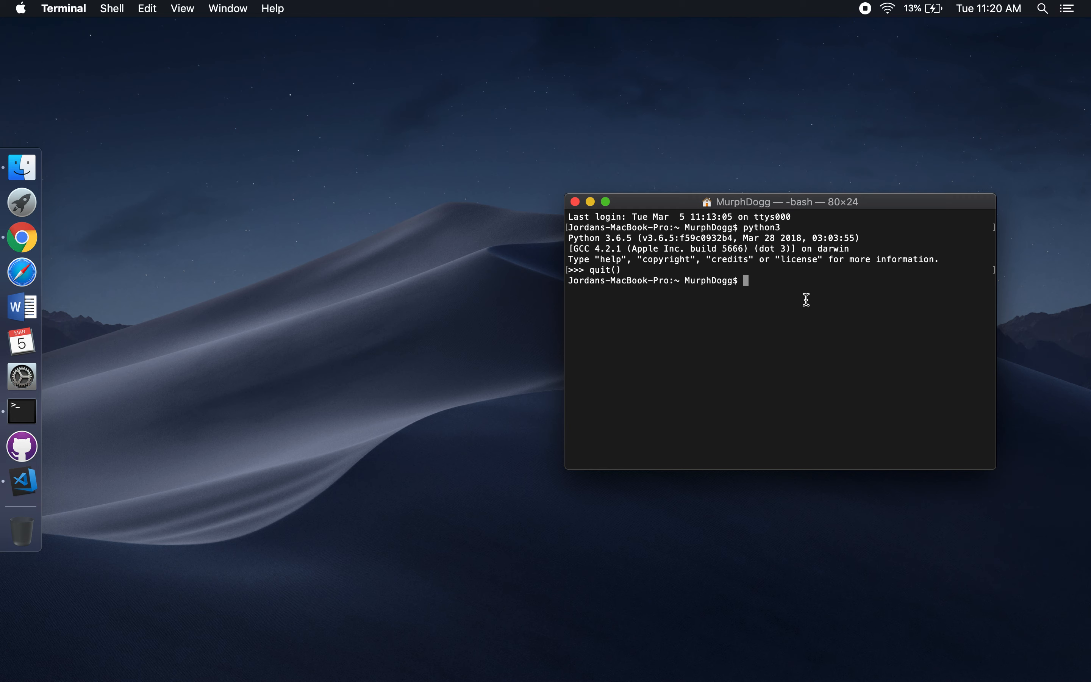
{"action": "mouse_move", "coordinate": [572, 213]}
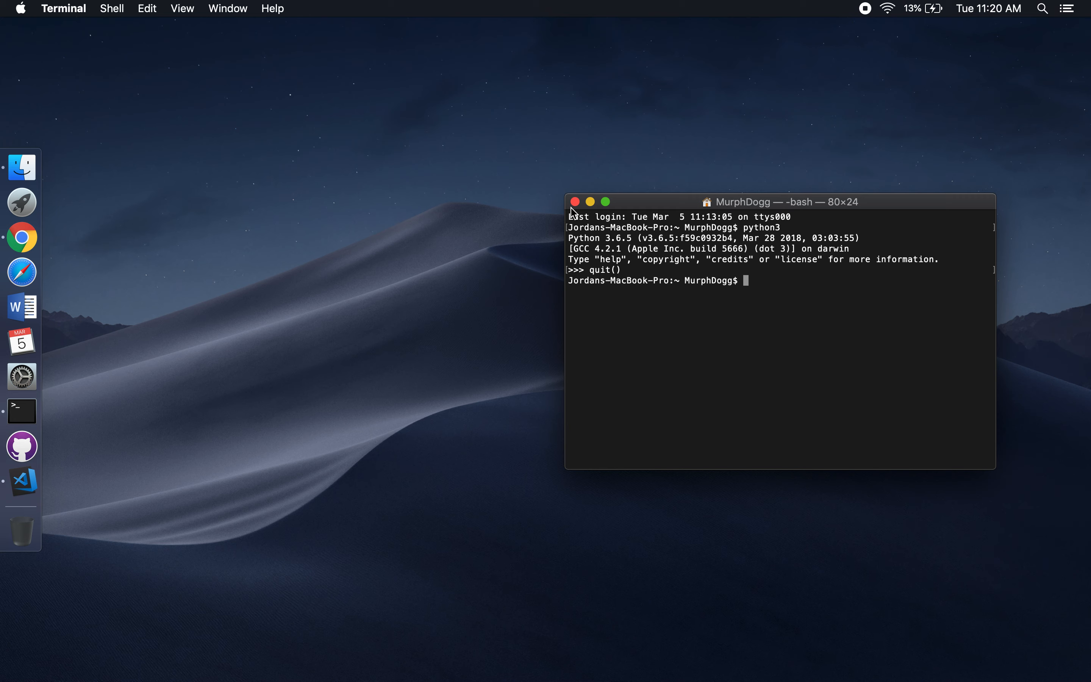
{"action": "left_click", "coordinate": [575, 202]}
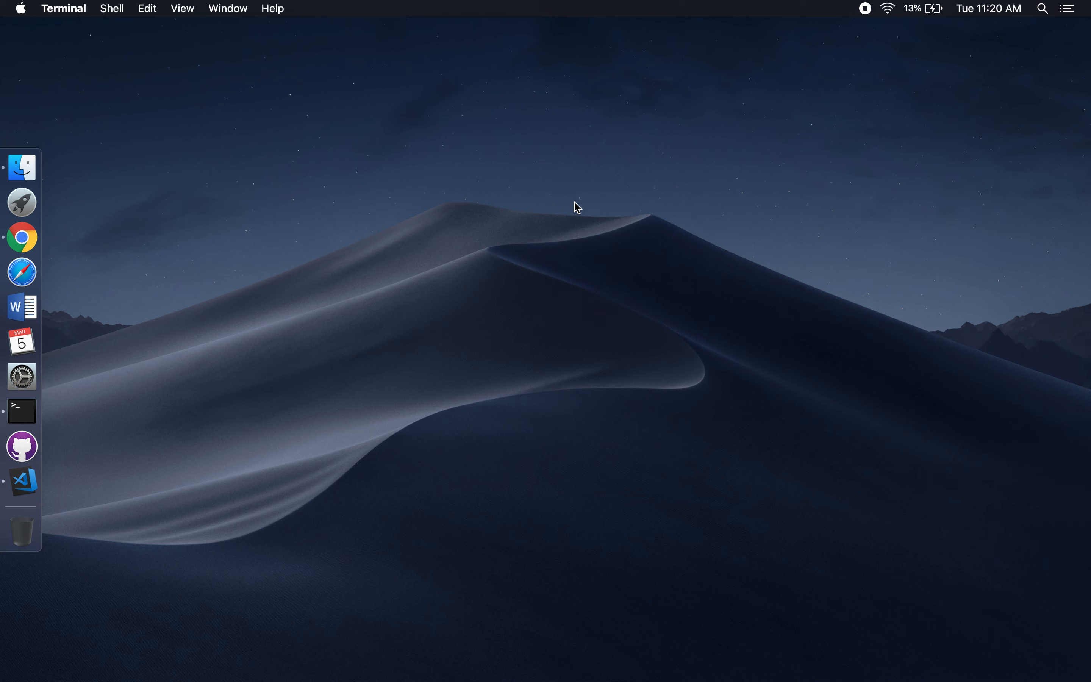
- Launch Visual Studio Code to its Welcome page, then bring Chrome back up
{"action": "left_click", "coordinate": [21, 481]}
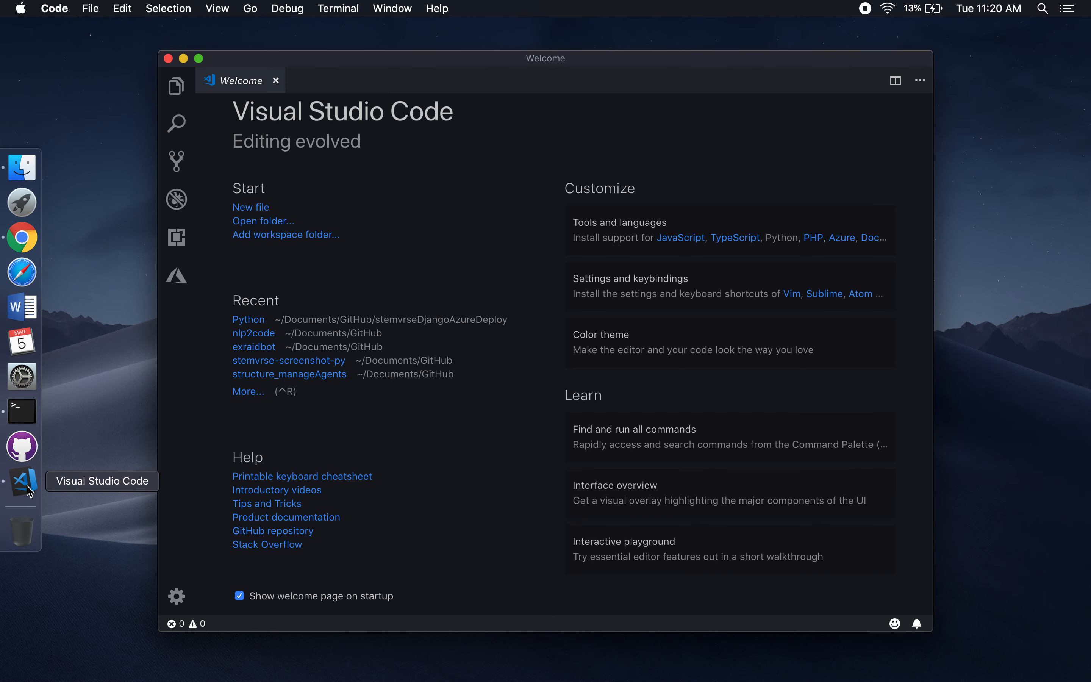
{"action": "mouse_move", "coordinate": [496, 111]}
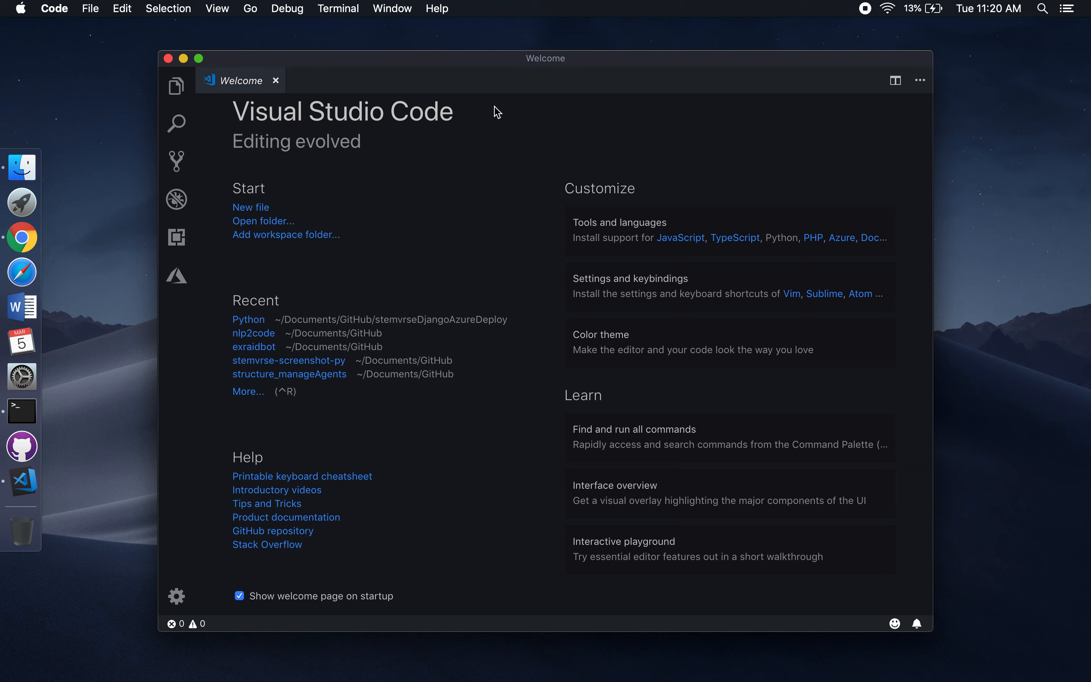
{"action": "left_click", "coordinate": [21, 237]}
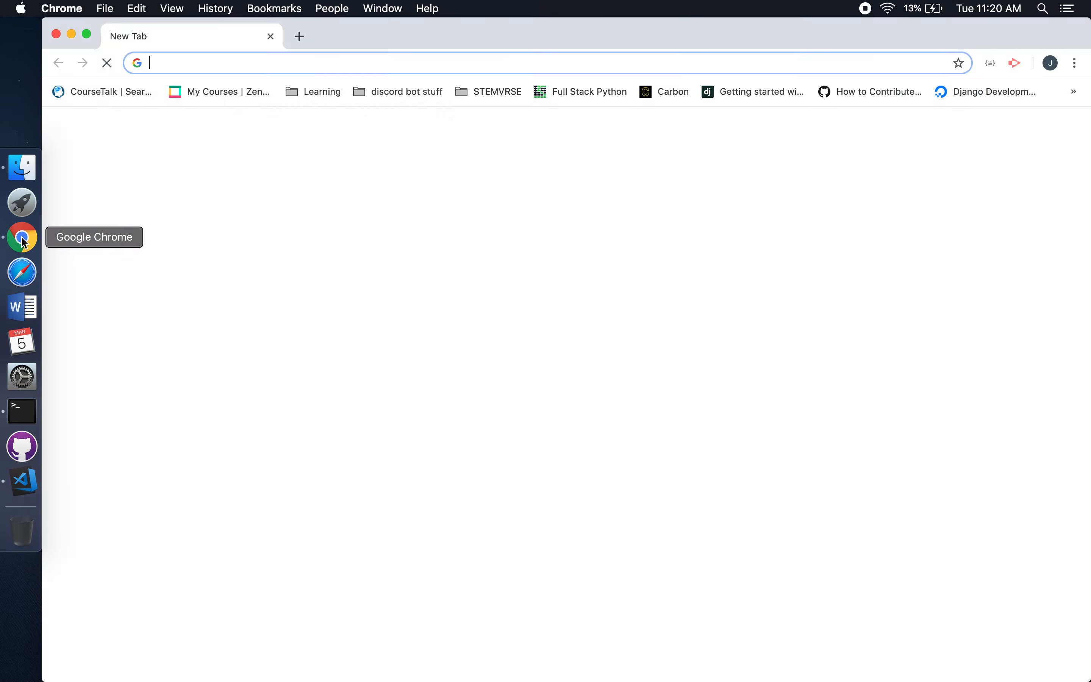
- Search Google for 'vs code', open code.visualstudio.com and peek at the other-platform downloads
{"action": "type", "text": "vs code"}
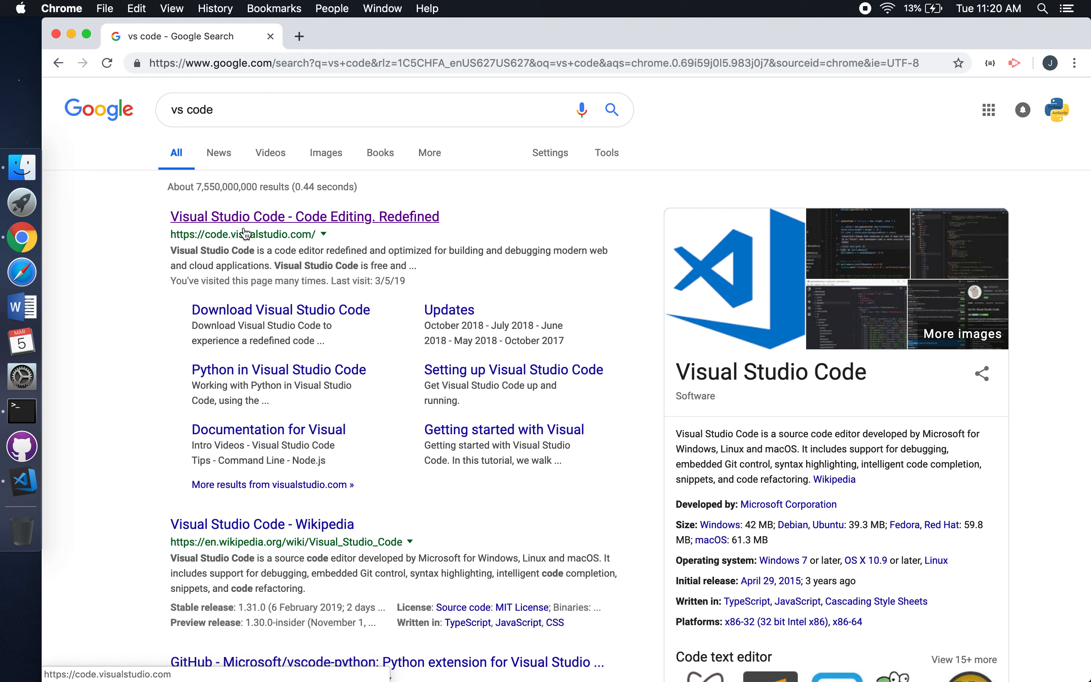
{"action": "mouse_move", "coordinate": [238, 240]}
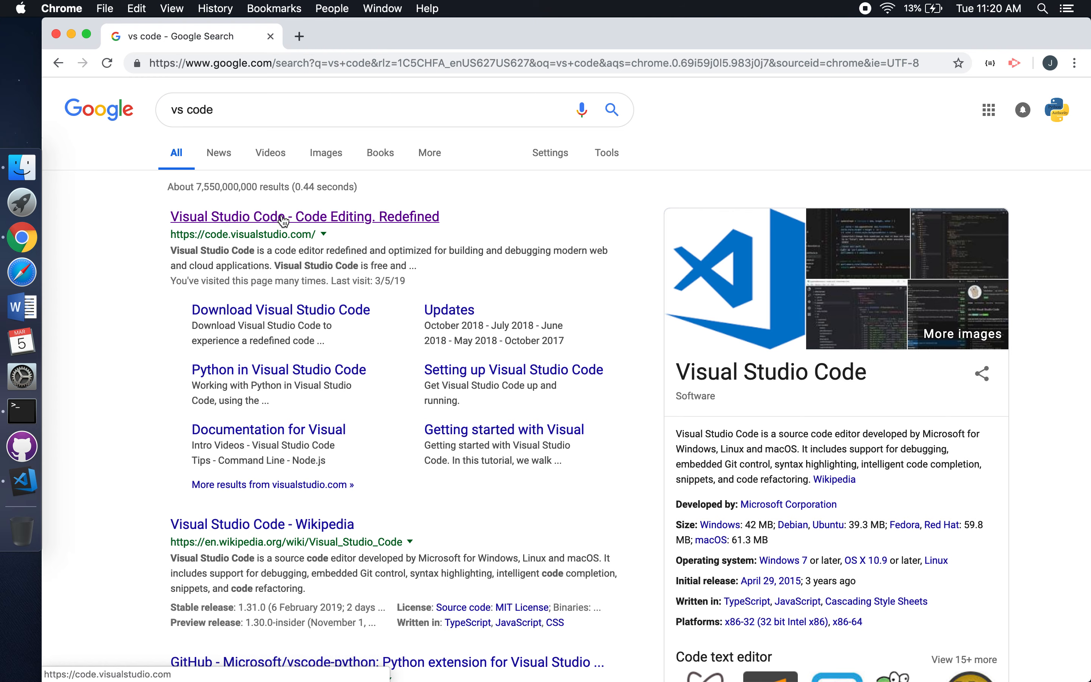
{"action": "left_click", "coordinate": [303, 217]}
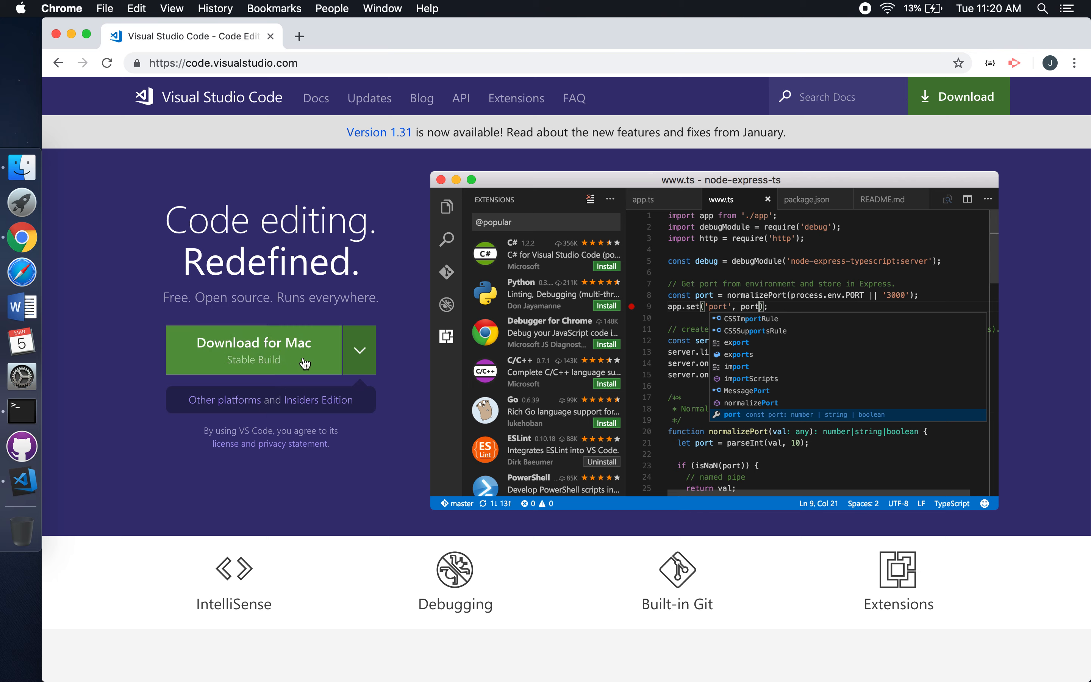
{"action": "left_click", "coordinate": [359, 349]}
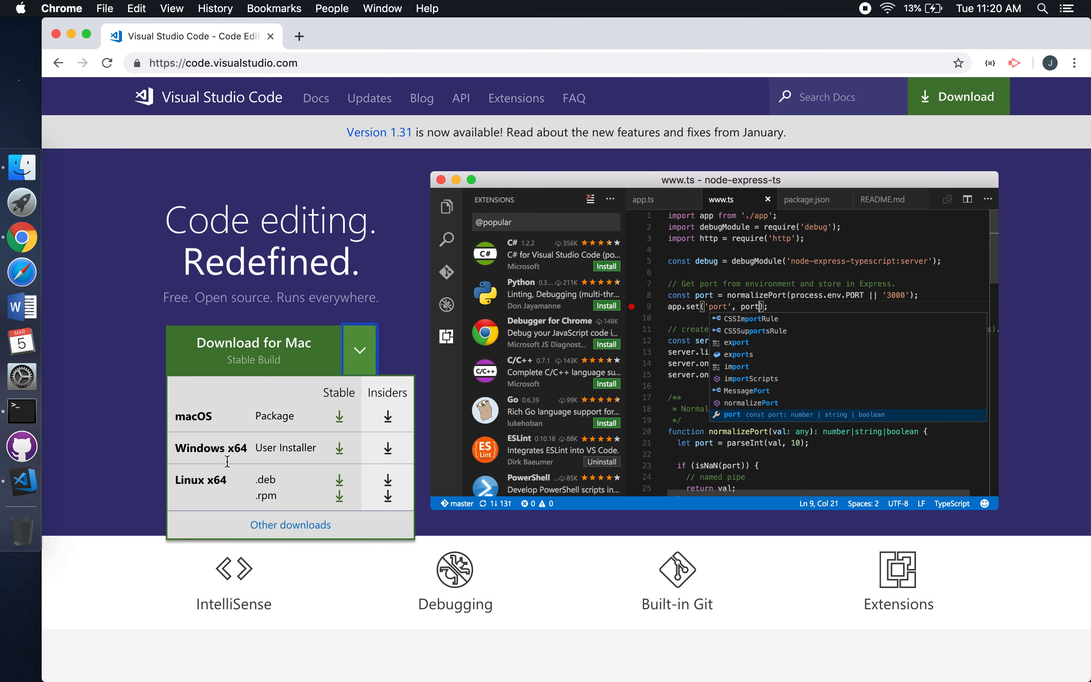
{"action": "left_click", "coordinate": [359, 350]}
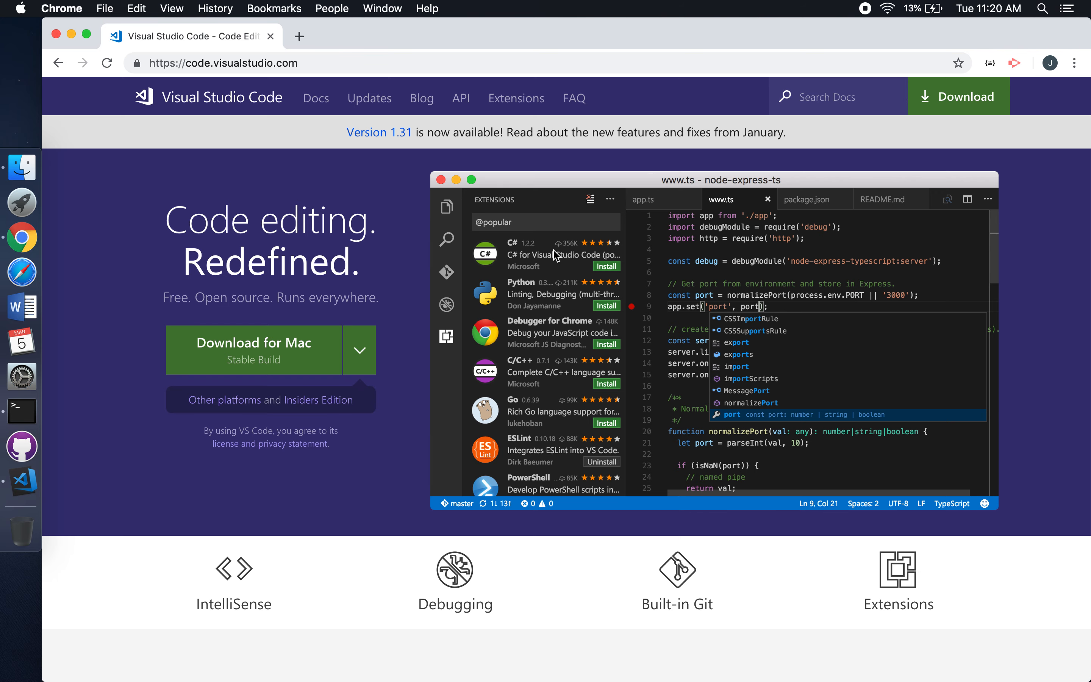
{"action": "mouse_move", "coordinate": [547, 306]}
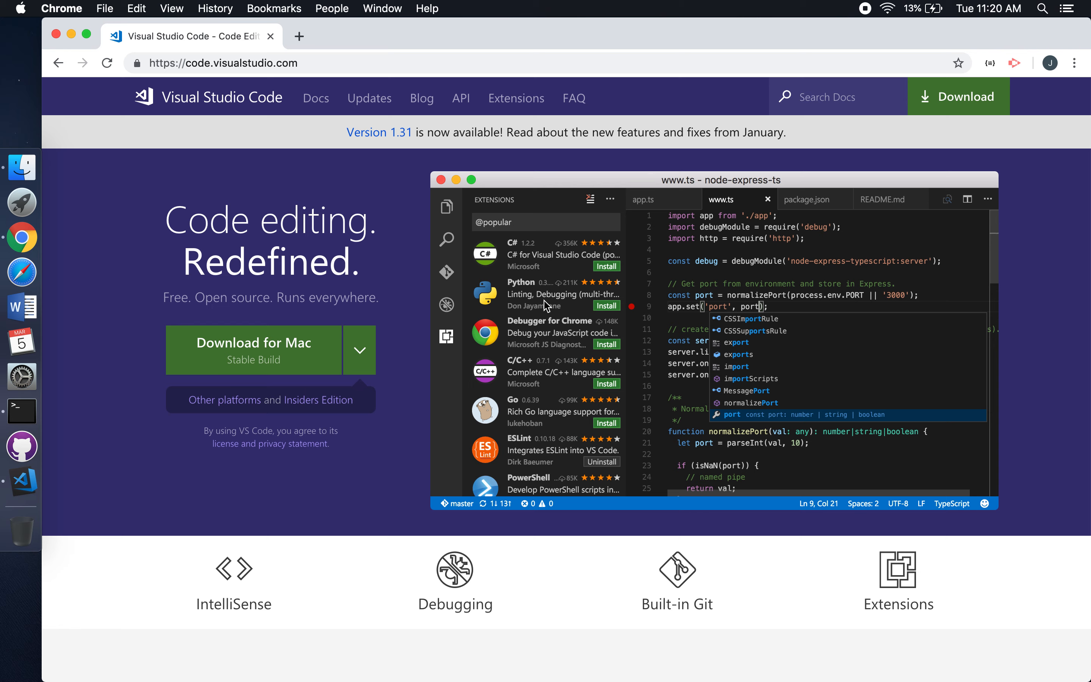
{"action": "mouse_move", "coordinate": [580, 354]}
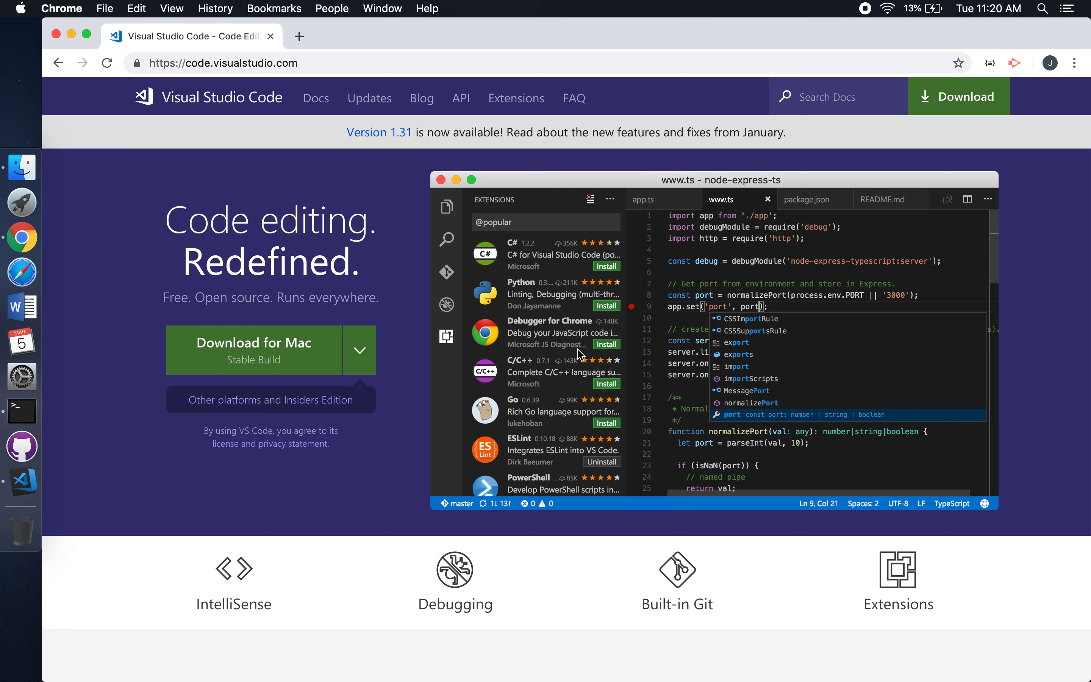
{"action": "mouse_move", "coordinate": [824, 238]}
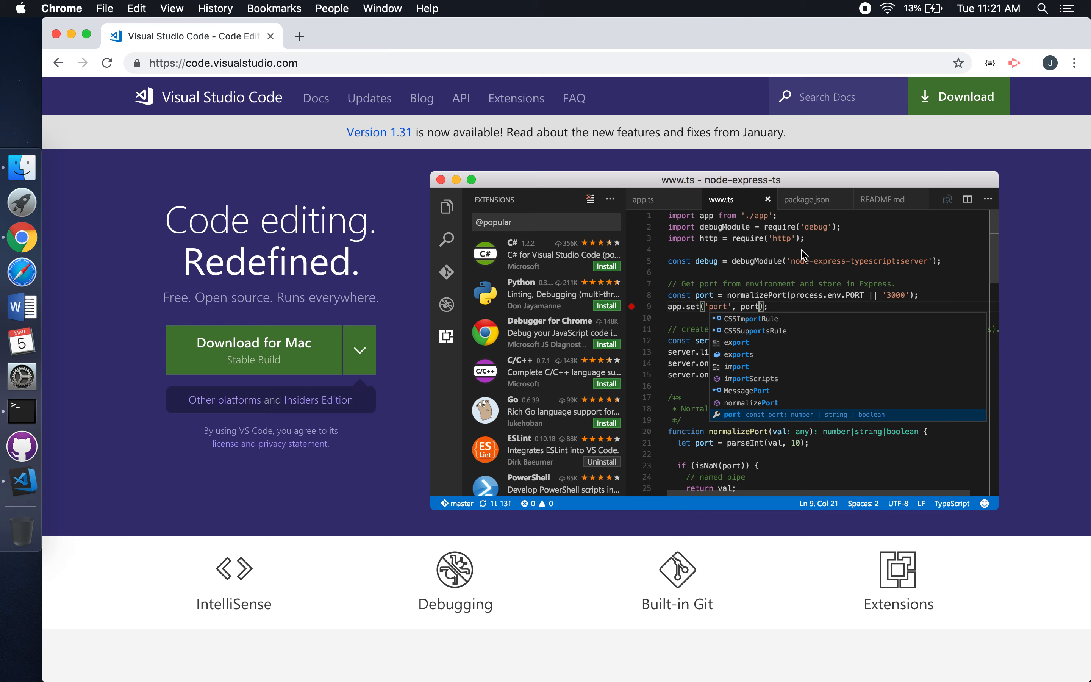
{"action": "left_click", "coordinate": [224, 63]}
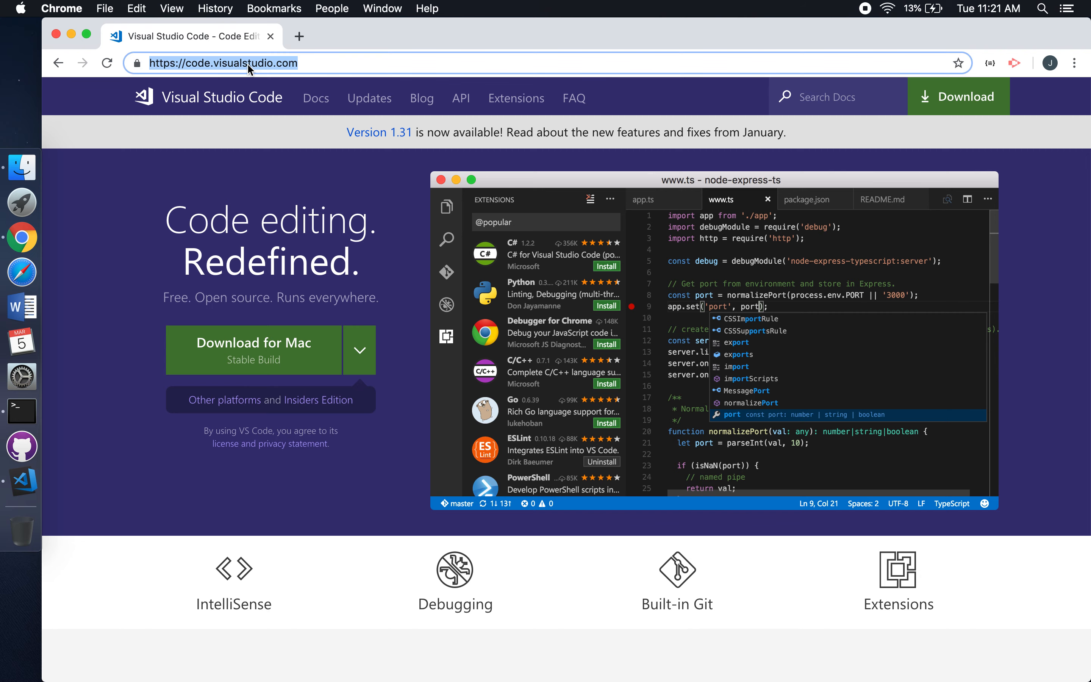
- Search Google for 'best python editors' and view the list of recommended editors
{"action": "type", "text": "best python editors"}
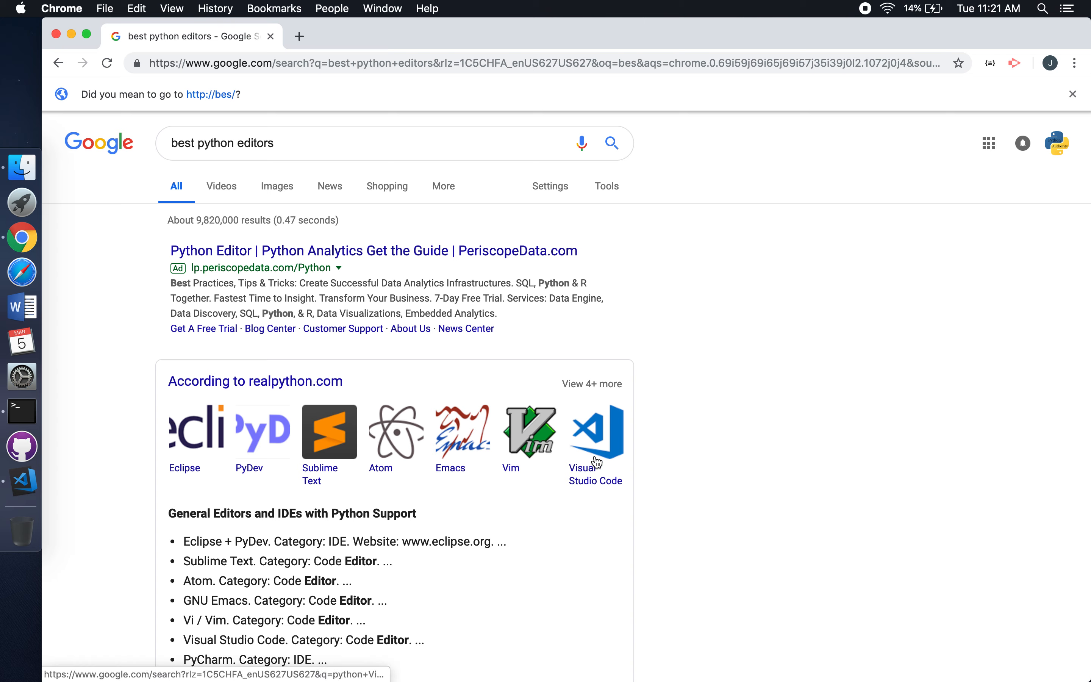
{"action": "mouse_move", "coordinate": [601, 482]}
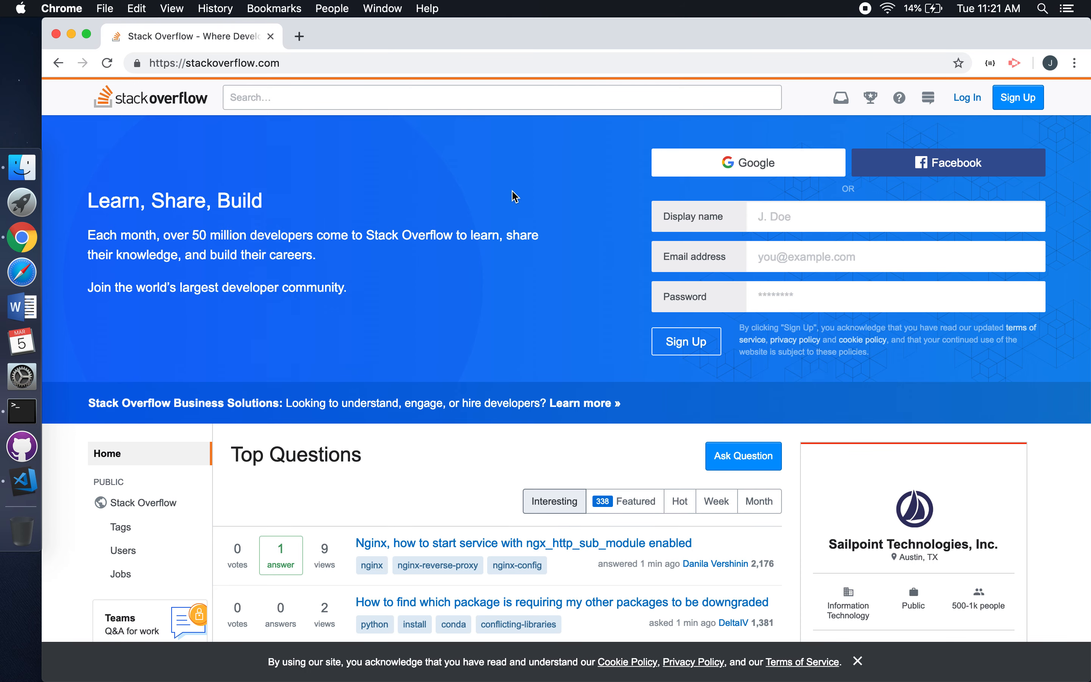
{"action": "mouse_move", "coordinate": [438, 190]}
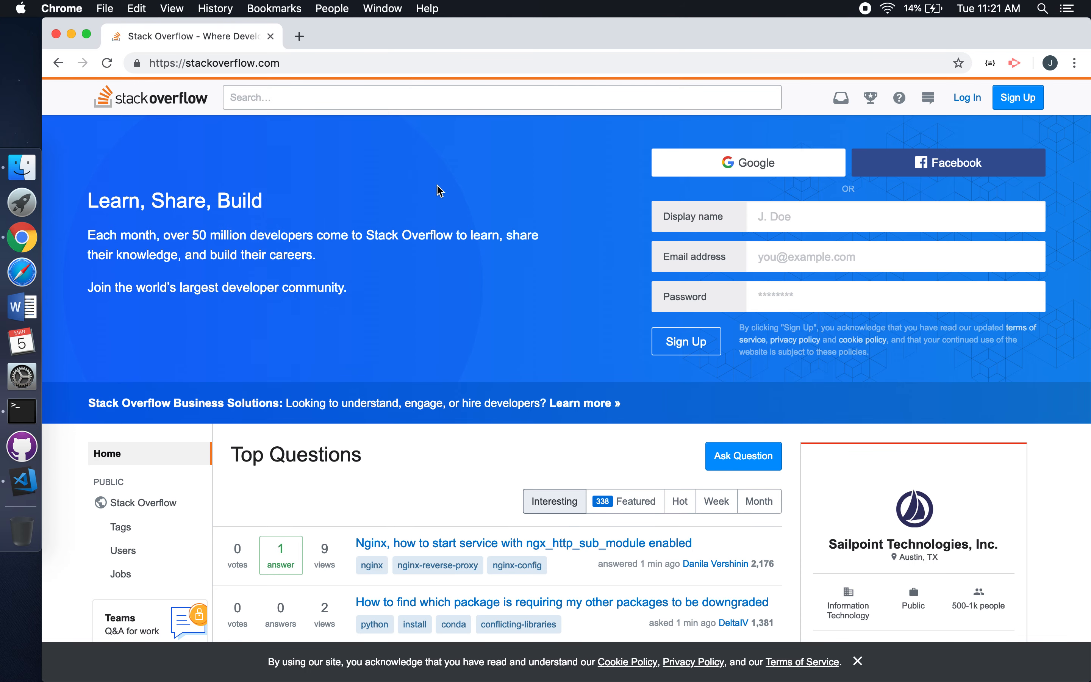
- Search the python tag on Stack Overflow and jump to the last page of 2008 questions
{"action": "scroll", "scroll_direction": "down", "scroll_amount": 3}
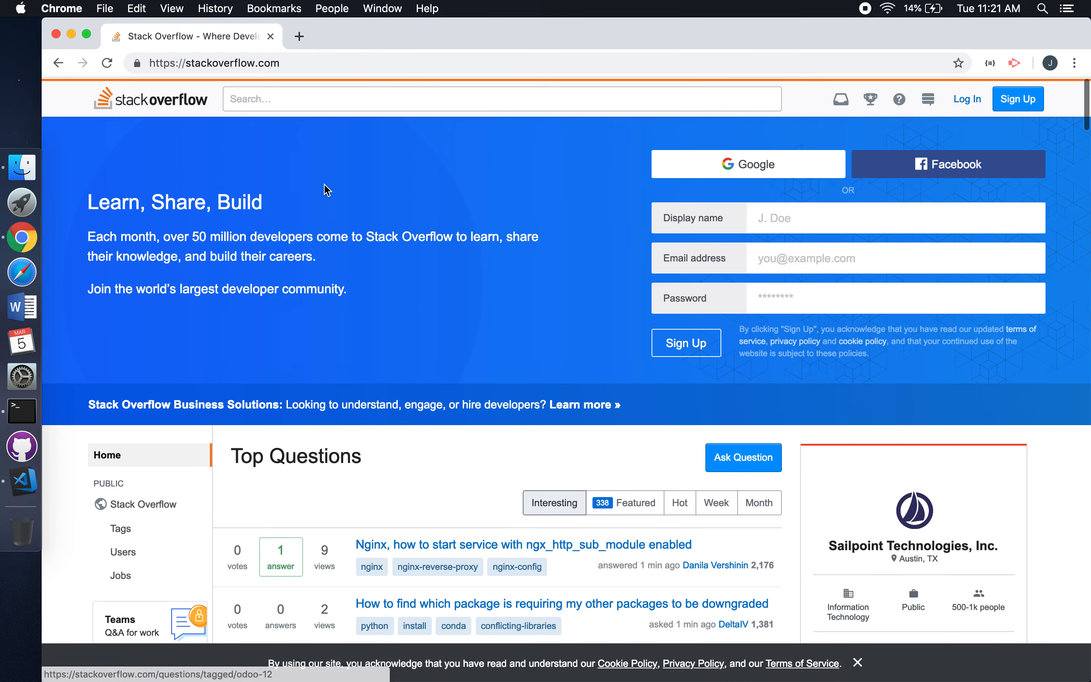
{"action": "type", "text": "python]"}
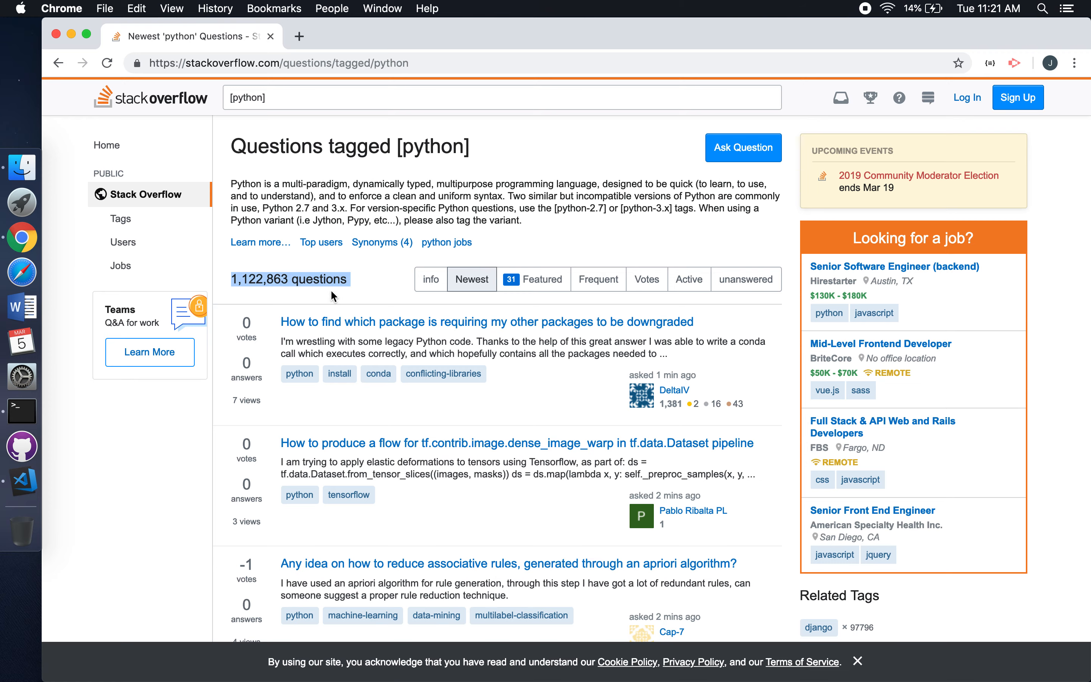
{"action": "scroll", "scroll_direction": "down", "scroll_amount": 3}
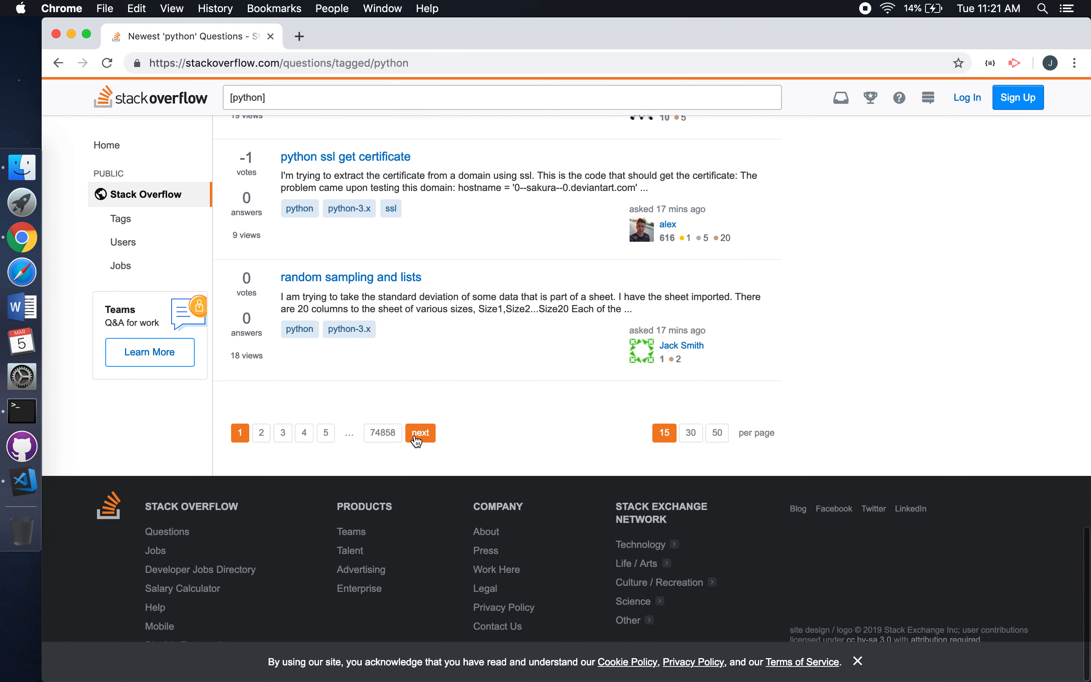
{"action": "left_click", "coordinate": [381, 432]}
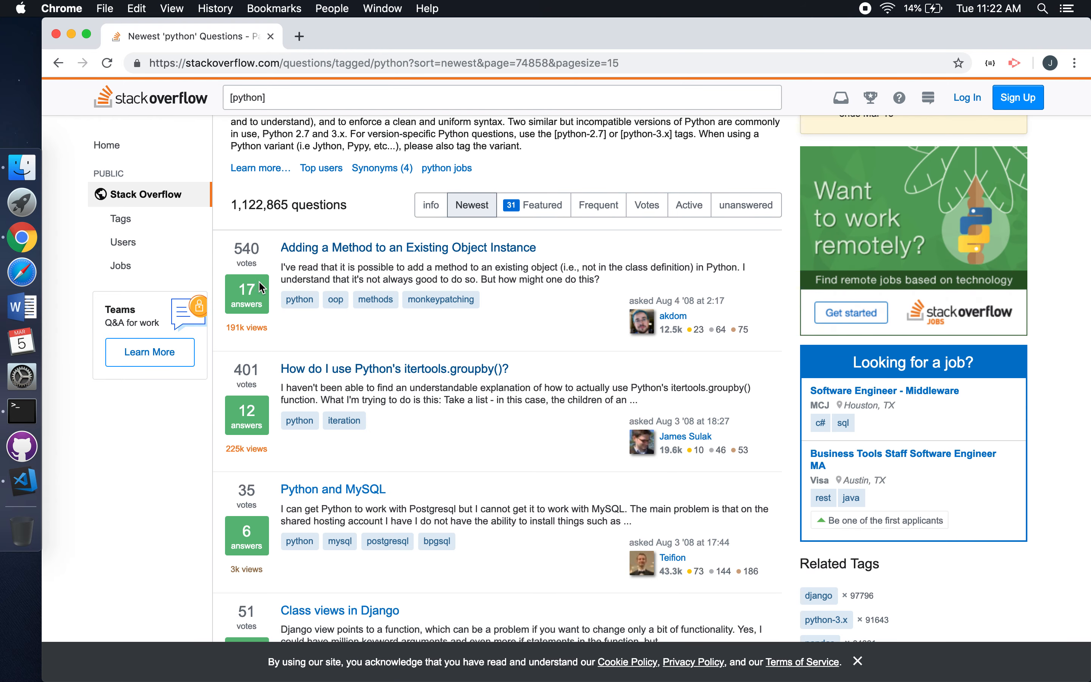
- Open 'Adding a Method to an Existing Object Instance' and read through its answers
{"action": "left_click", "coordinate": [407, 247]}
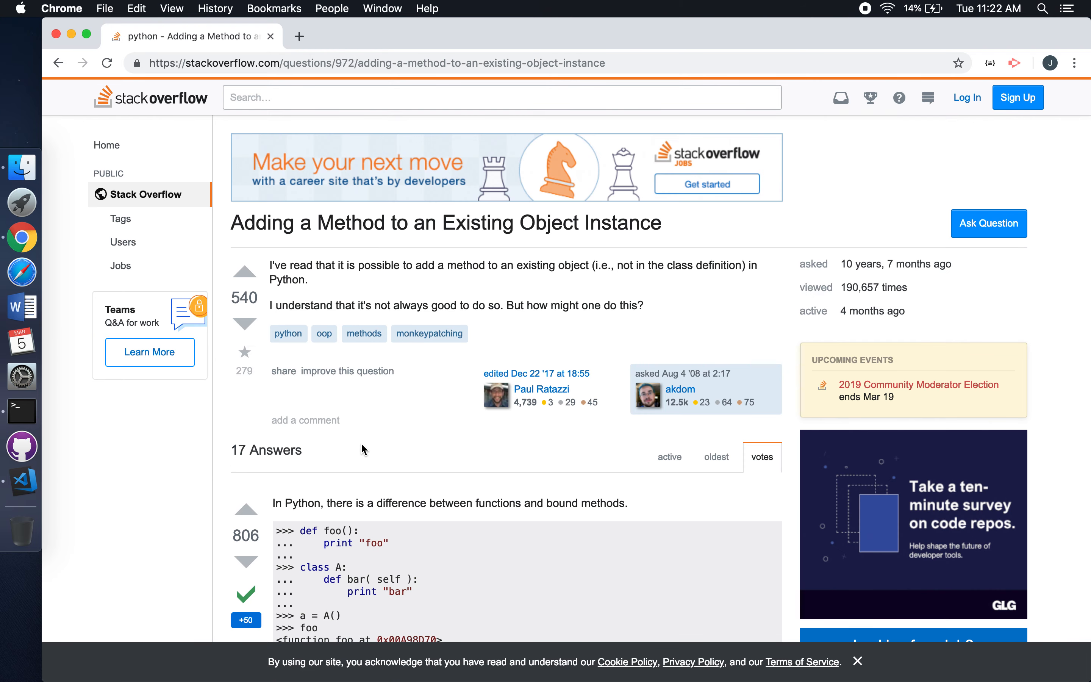
{"action": "scroll", "scroll_direction": "down", "scroll_amount": 3}
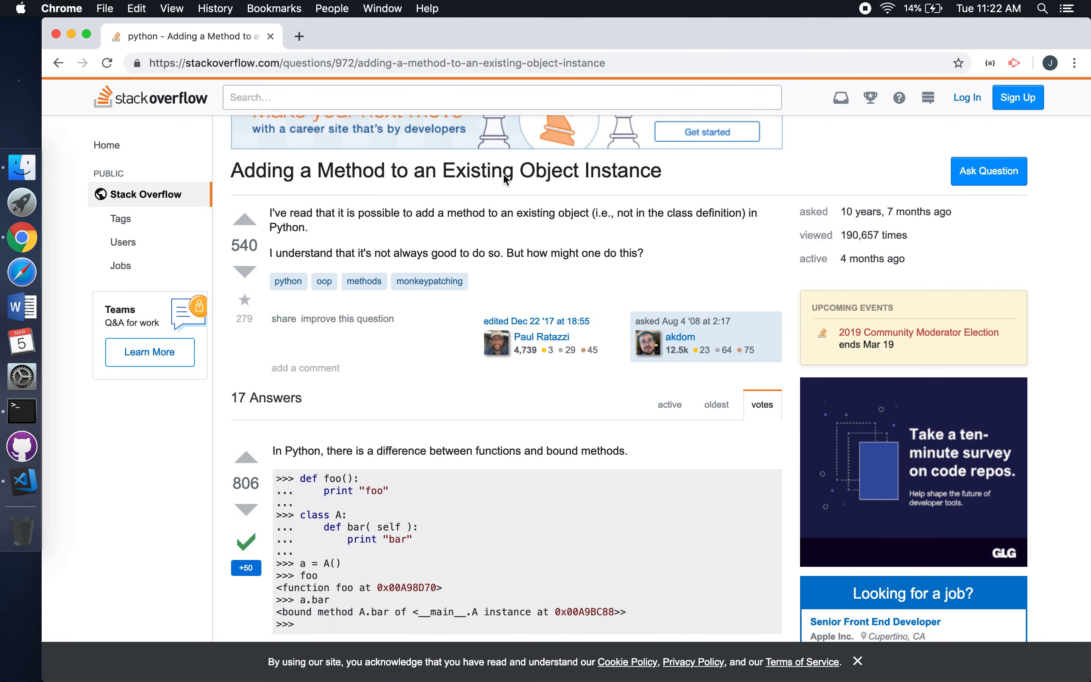
{"action": "mouse_move", "coordinate": [292, 470]}
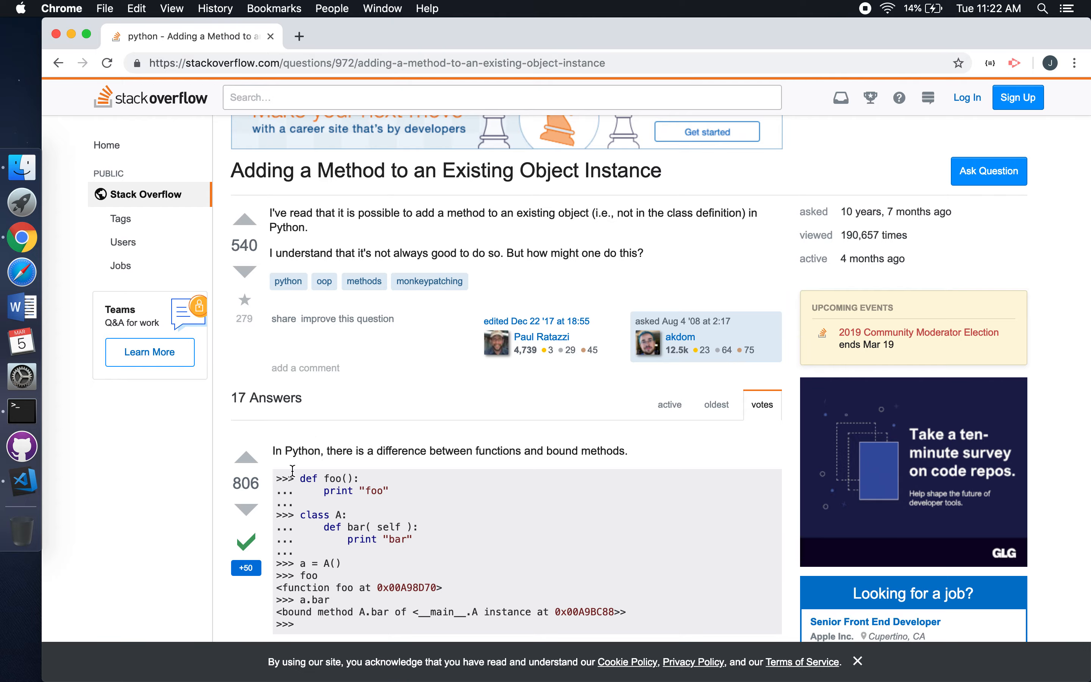
{"action": "scroll", "scroll_direction": "down", "scroll_amount": 3}
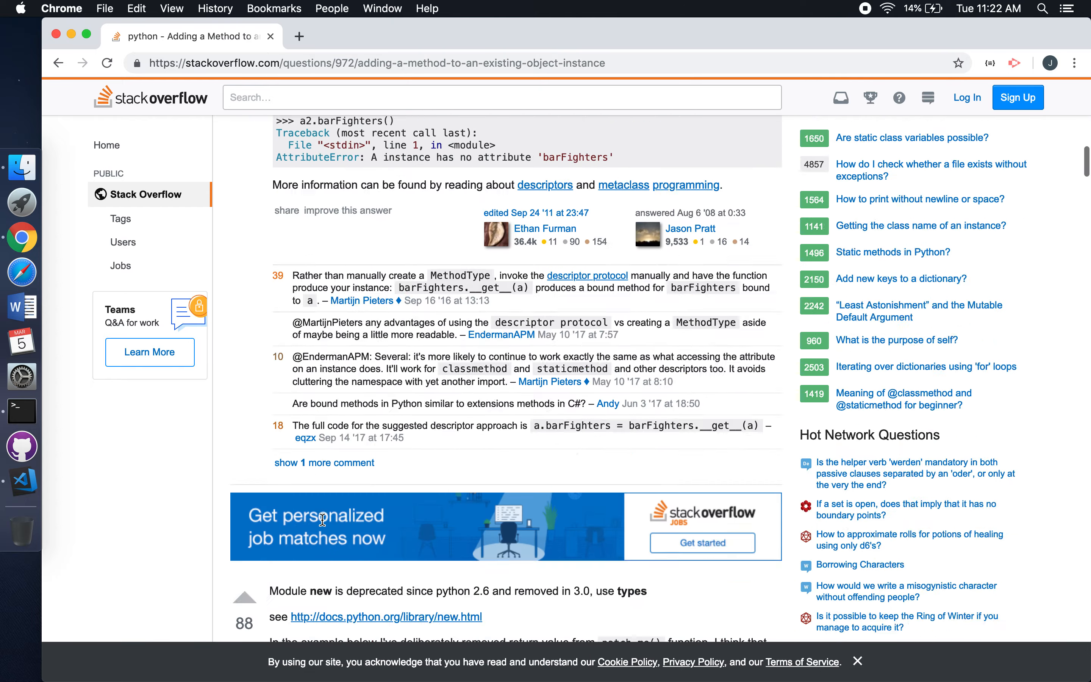
{"action": "scroll", "scroll_direction": "down", "scroll_amount": 3}
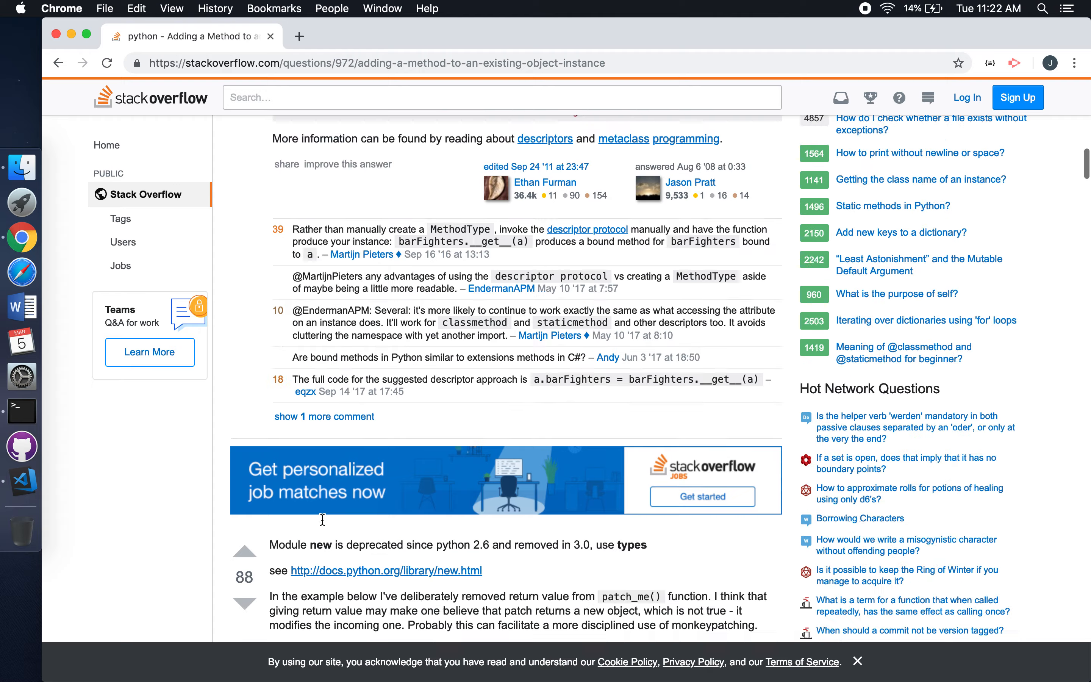
{"action": "scroll", "scroll_direction": "up", "scroll_amount": 3}
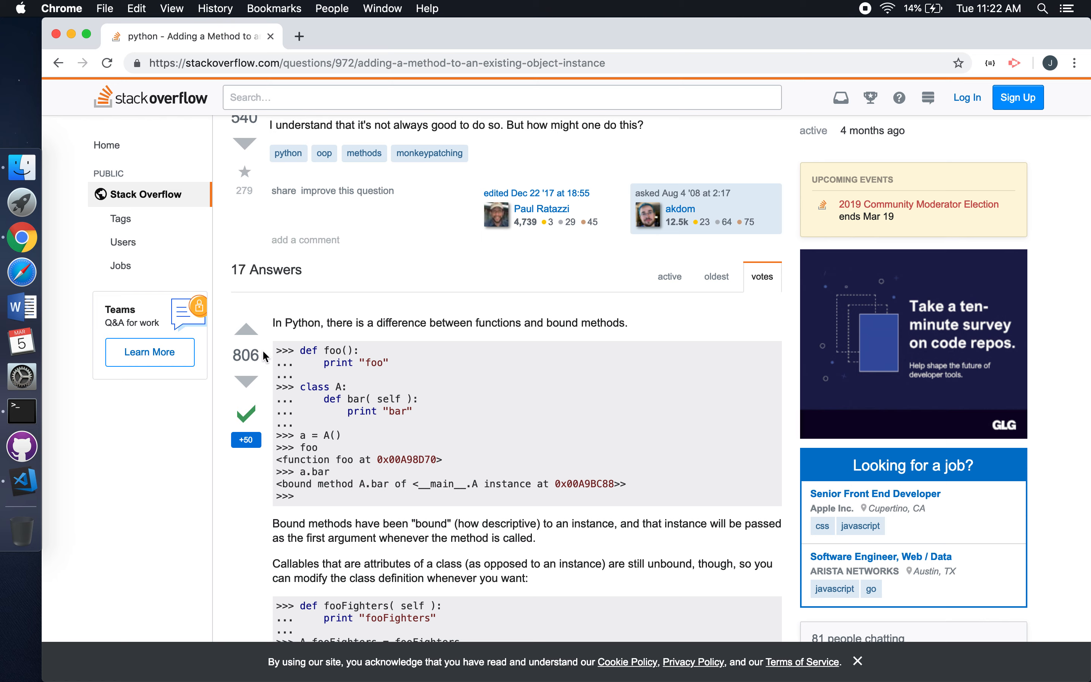
{"action": "mouse_move", "coordinate": [253, 356]}
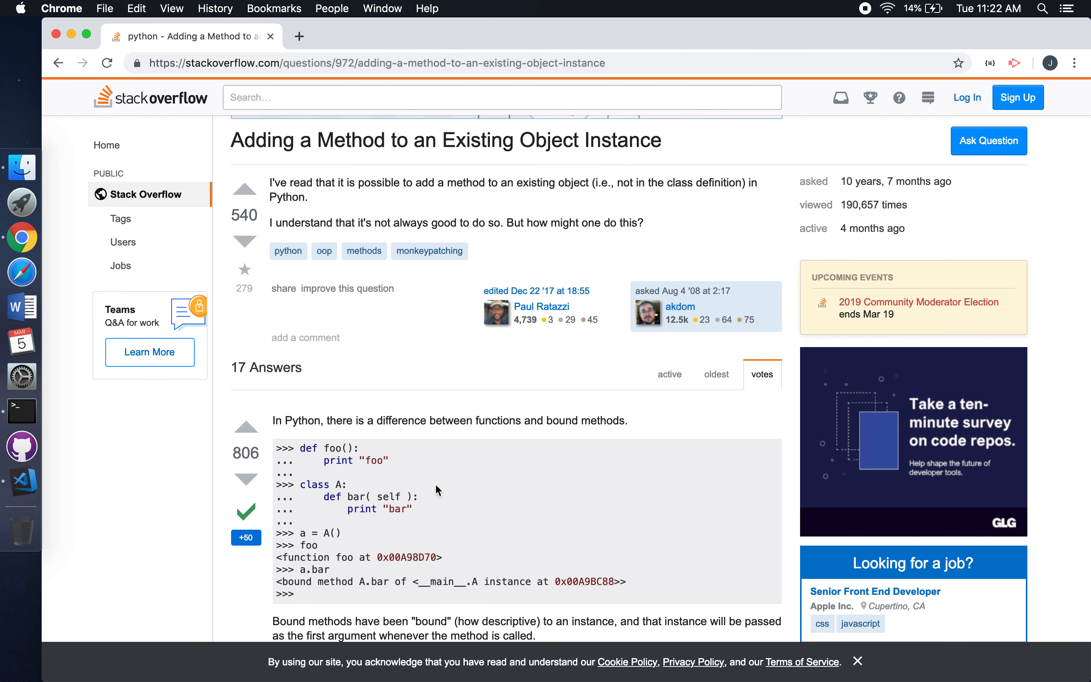
{"action": "scroll", "scroll_direction": "down", "scroll_amount": 3}
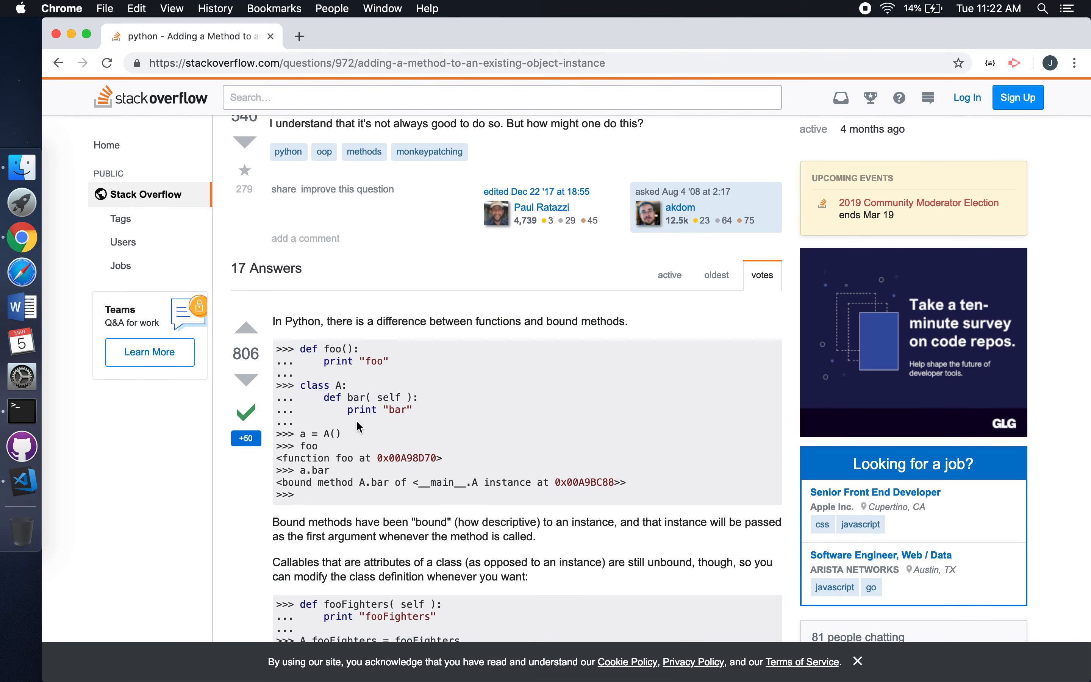
{"action": "mouse_move", "coordinate": [396, 397]}
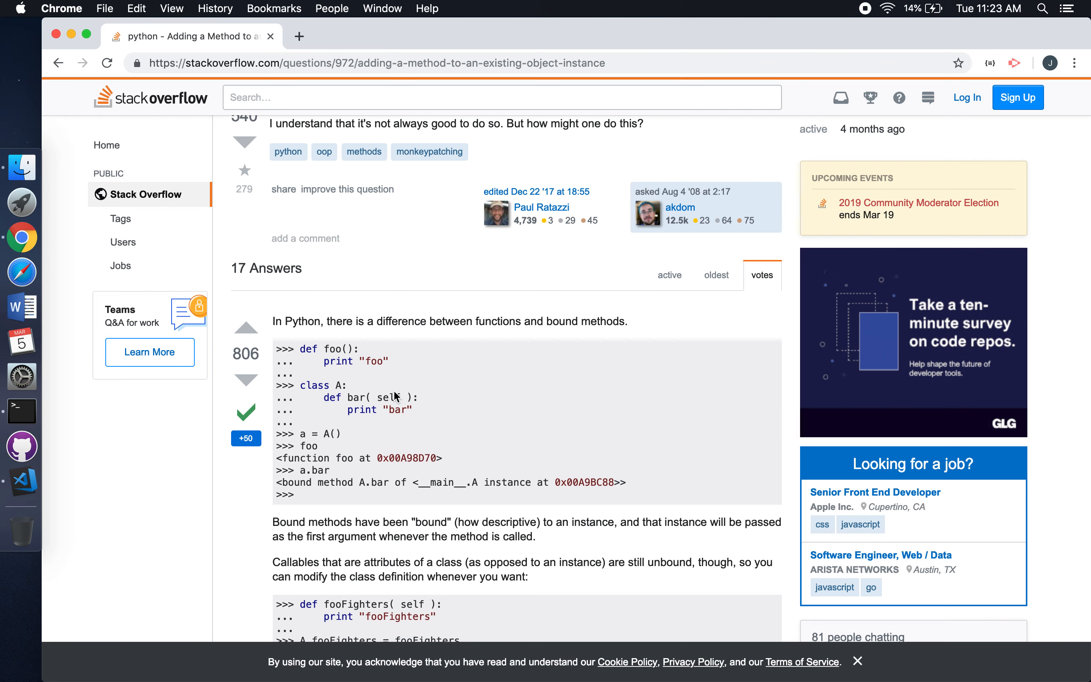
{"action": "mouse_move", "coordinate": [627, 87]}
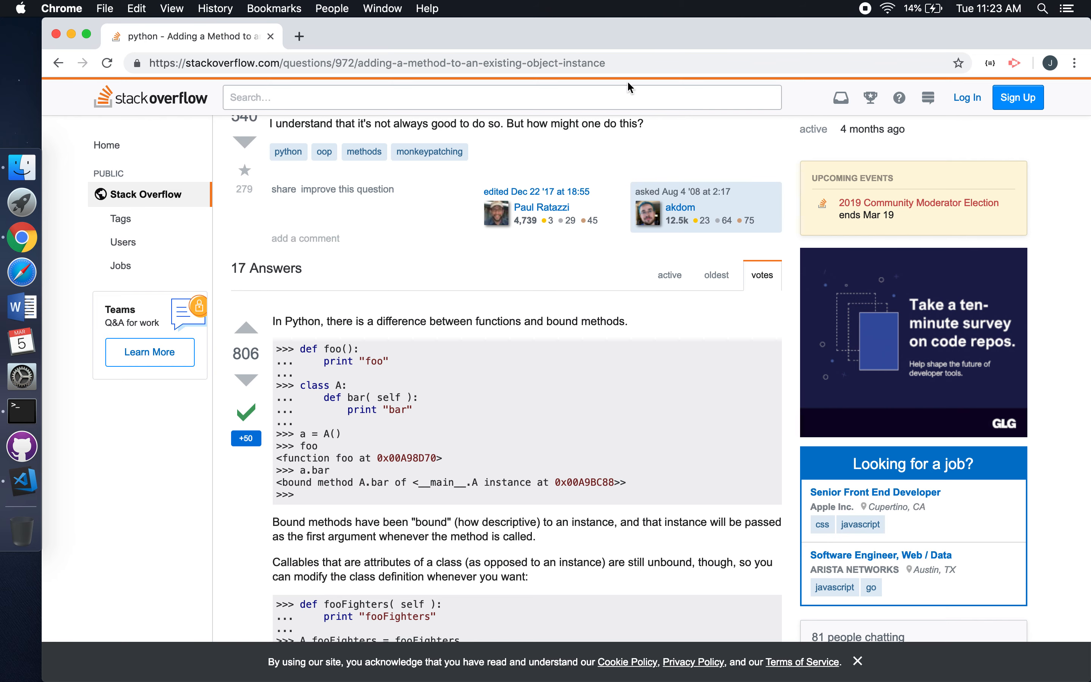
{"action": "left_click", "coordinate": [379, 63]}
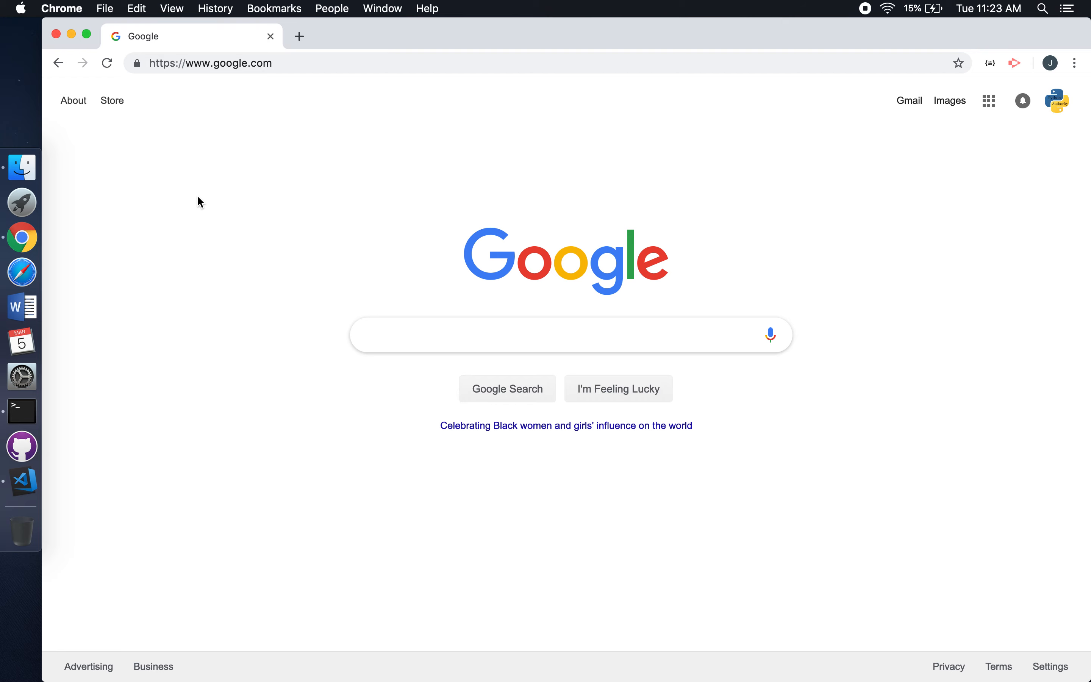
- Start typing the query 'how do i do xy and' into the Google search box
{"action": "type", "text": "how do i do"}
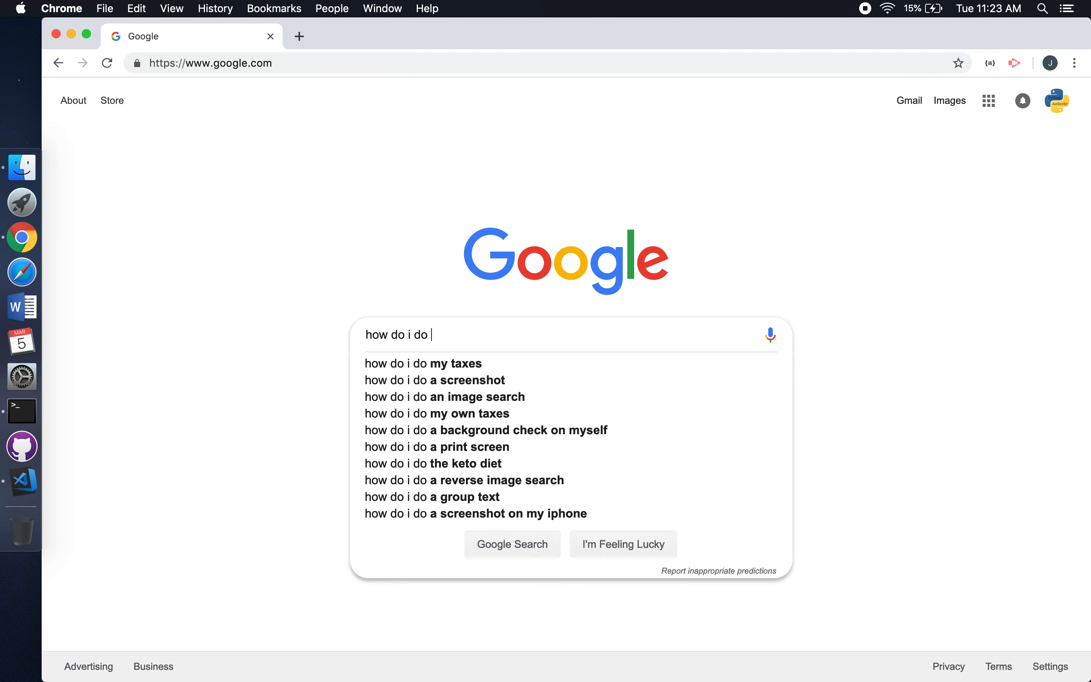
{"action": "type", "text": "xy and"}
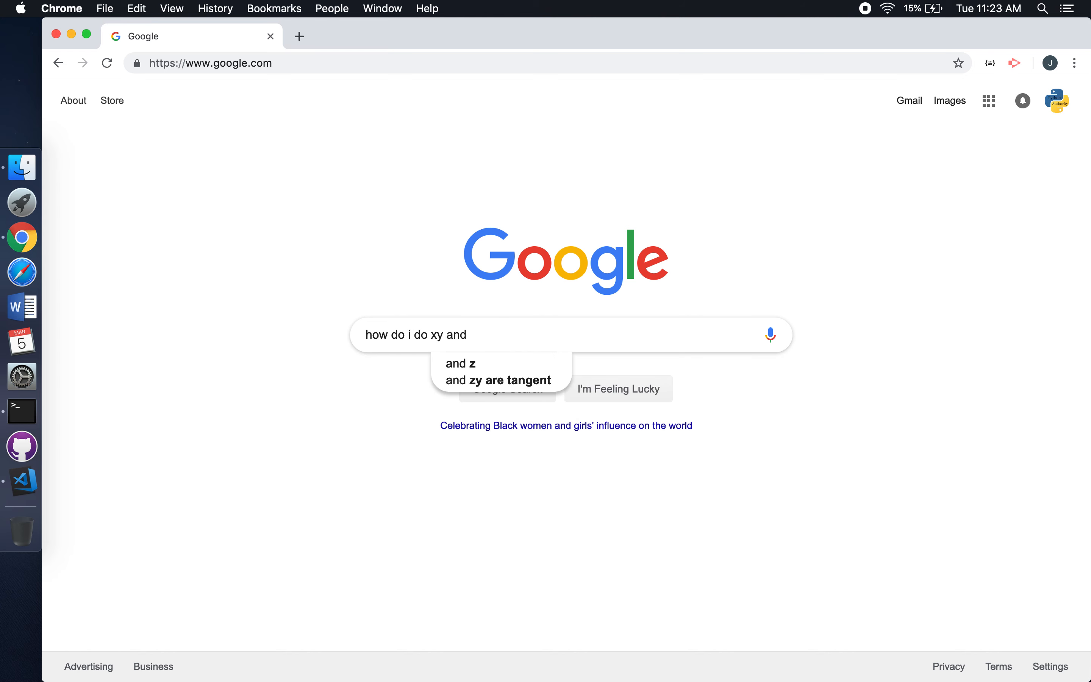